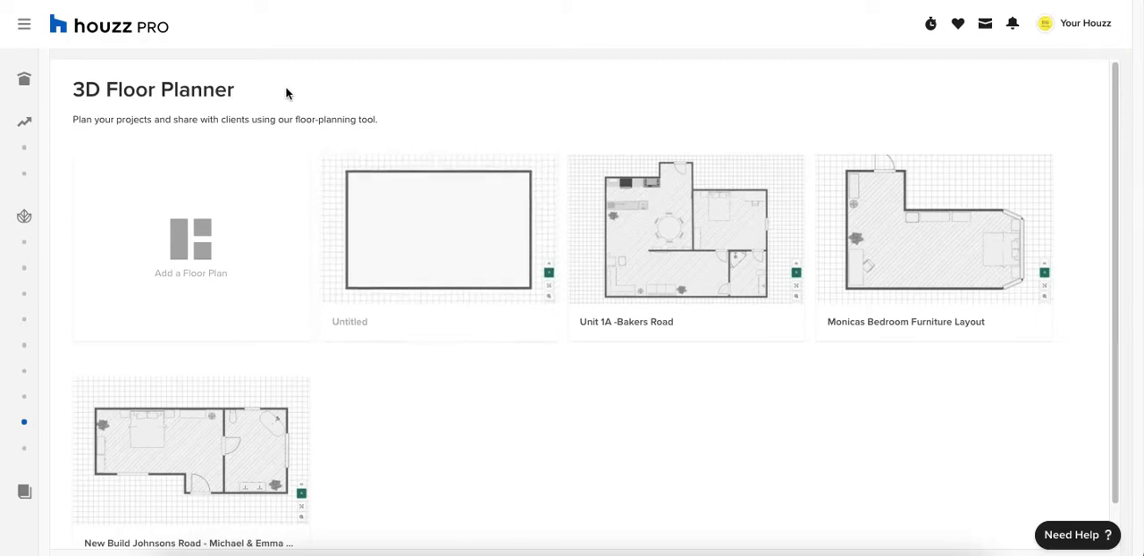
# - Open the Untitled floor plan for editing from the plans list
pyautogui.click(25, 23)
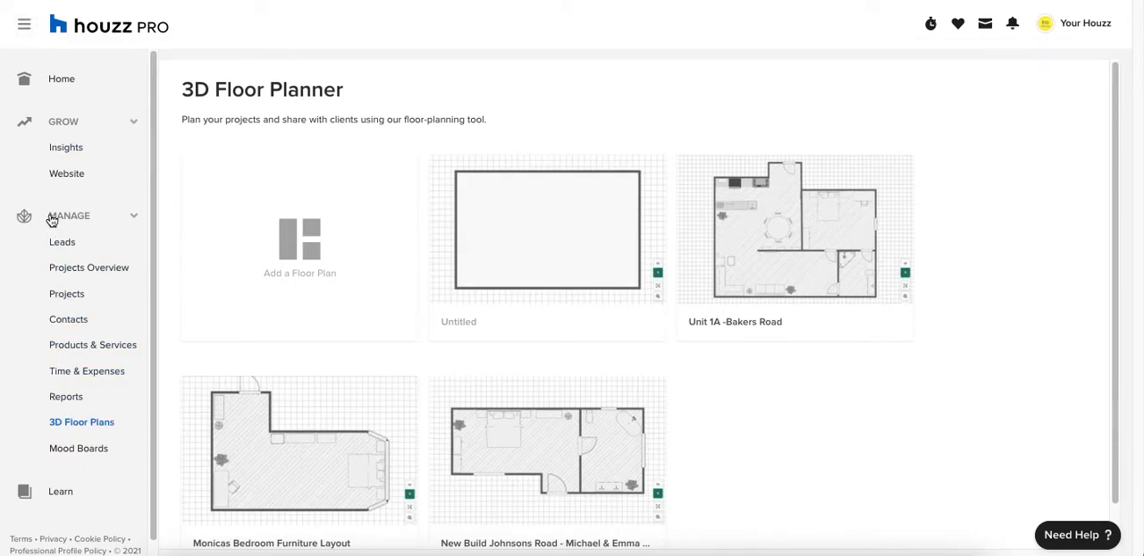
pyautogui.click(23, 25)
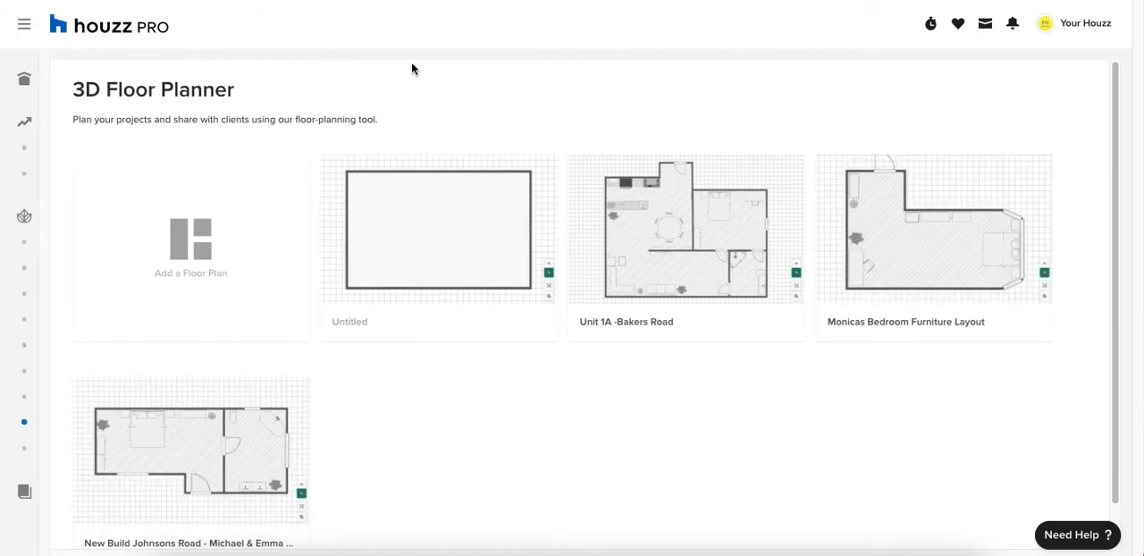
pyautogui.moveTo(802, 234)
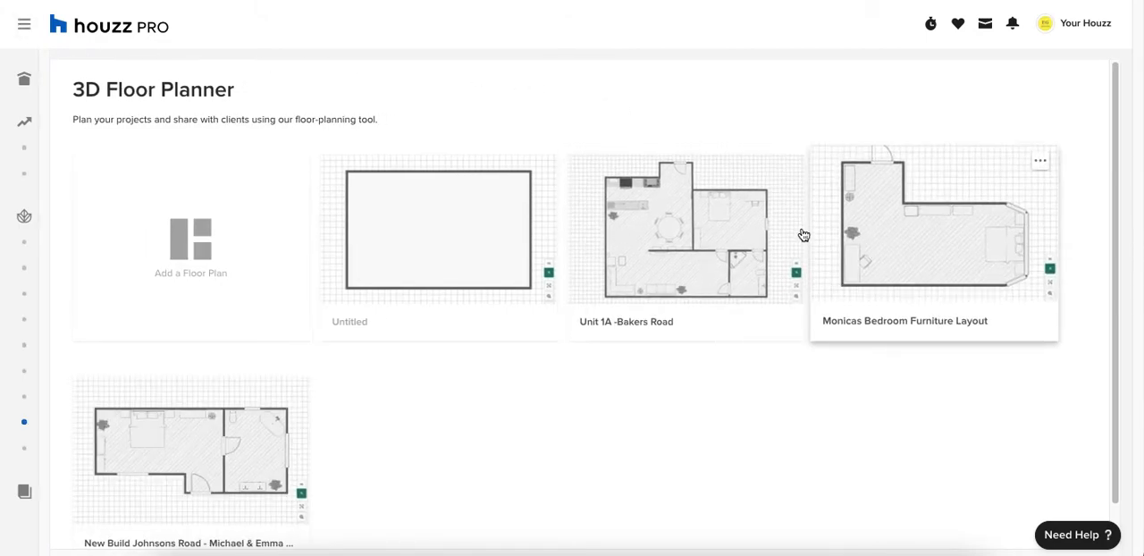
pyautogui.click(792, 168)
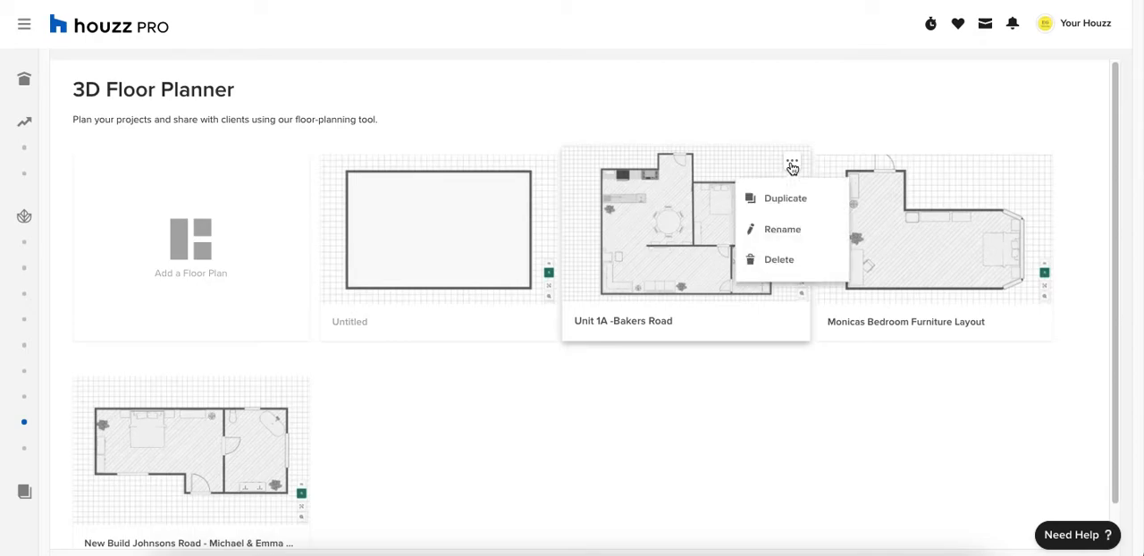
pyautogui.moveTo(792, 190)
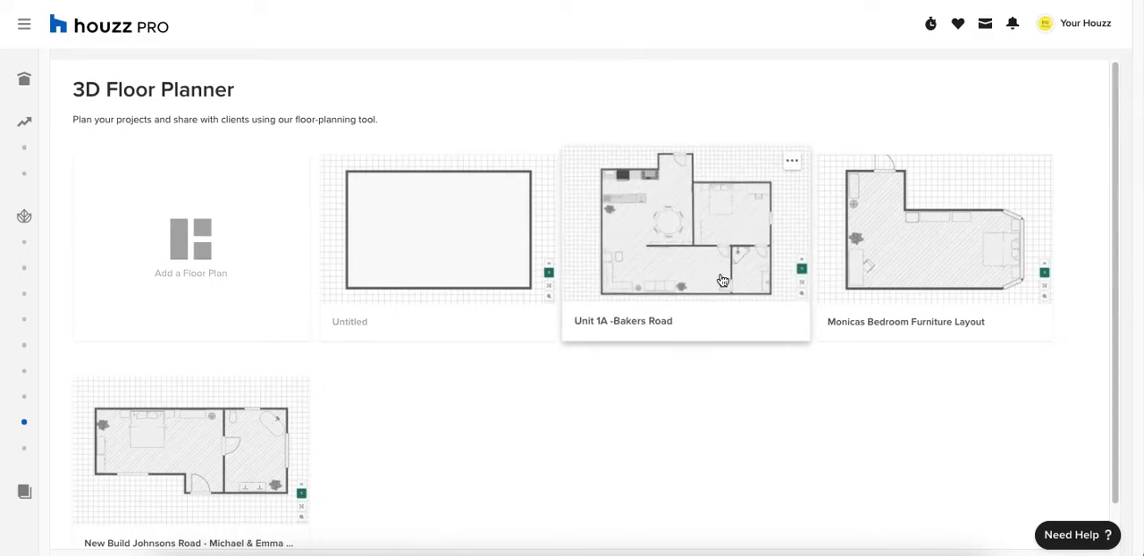
pyautogui.moveTo(575, 420)
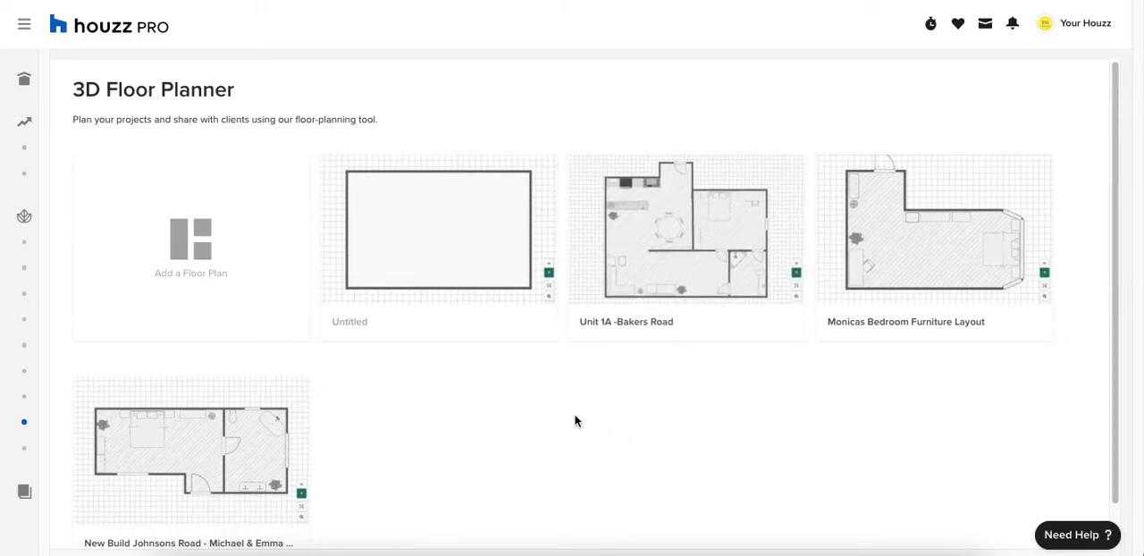
pyautogui.moveTo(284, 206)
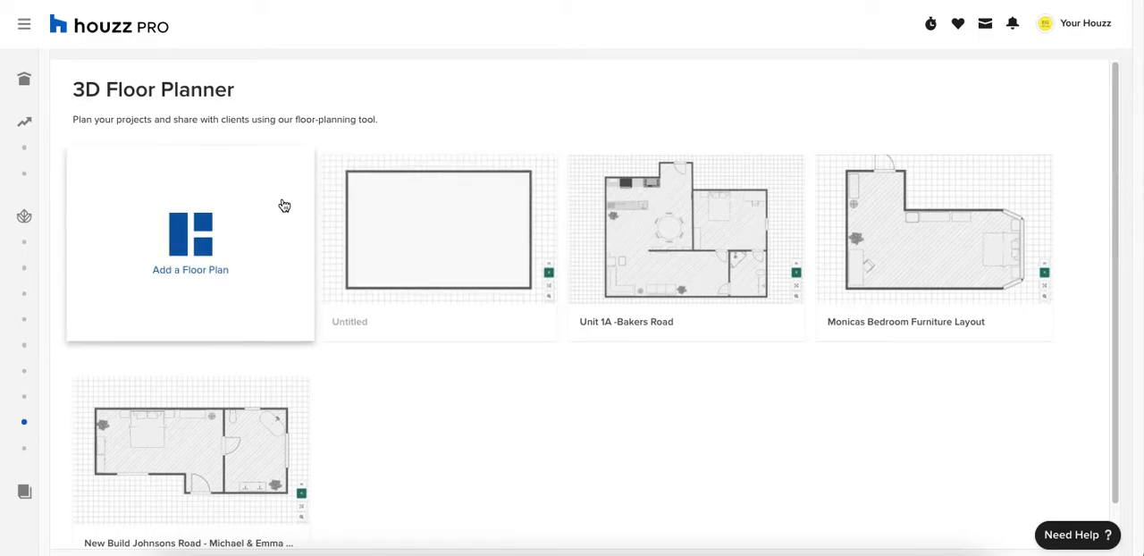
pyautogui.moveTo(340, 284)
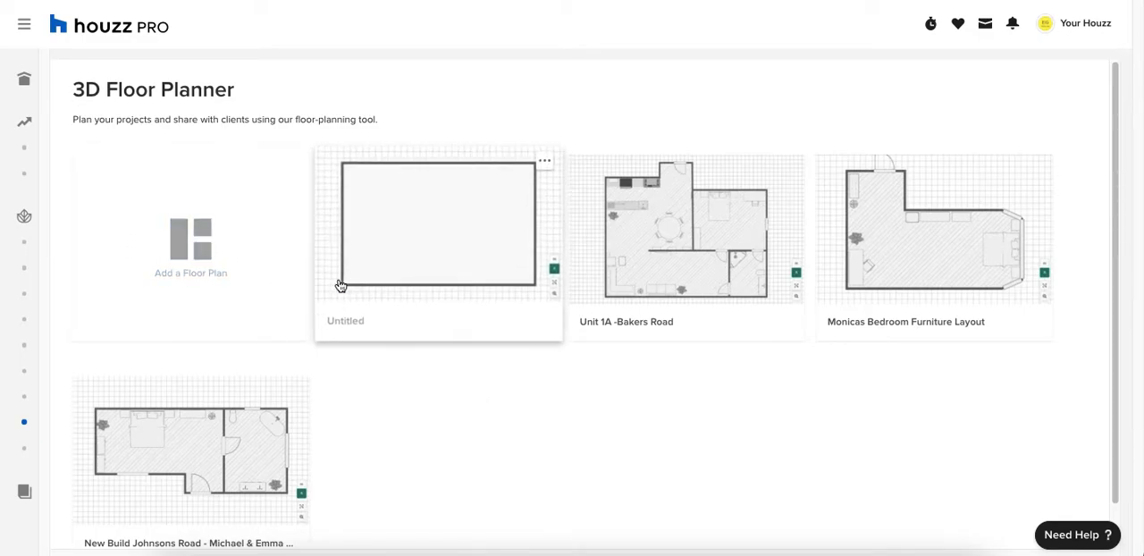
pyautogui.click(438, 223)
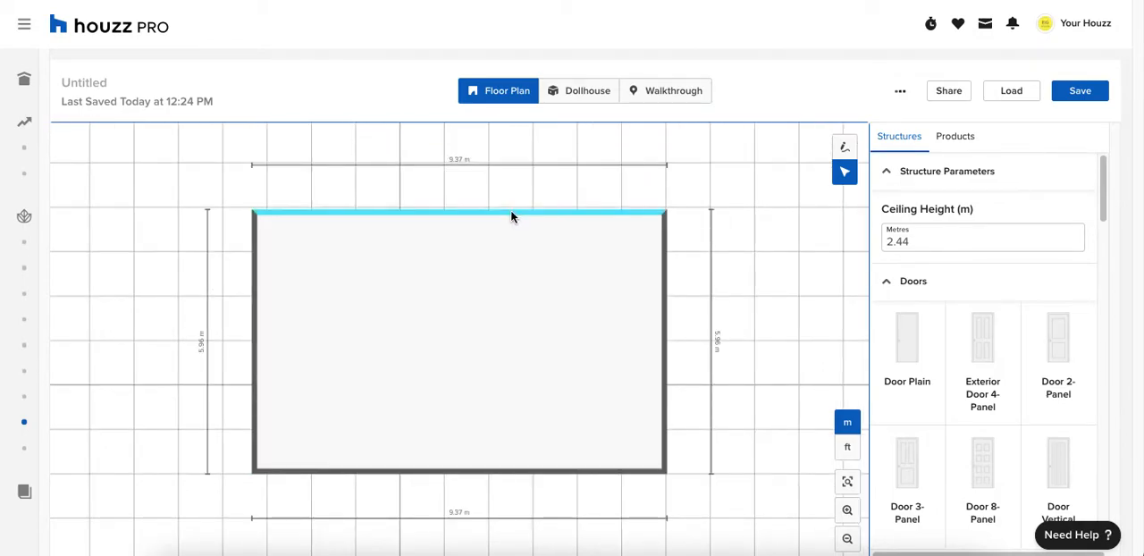
# - Drag the room's right wall inward to narrow it to 8.39 m
pyautogui.click(458, 213)
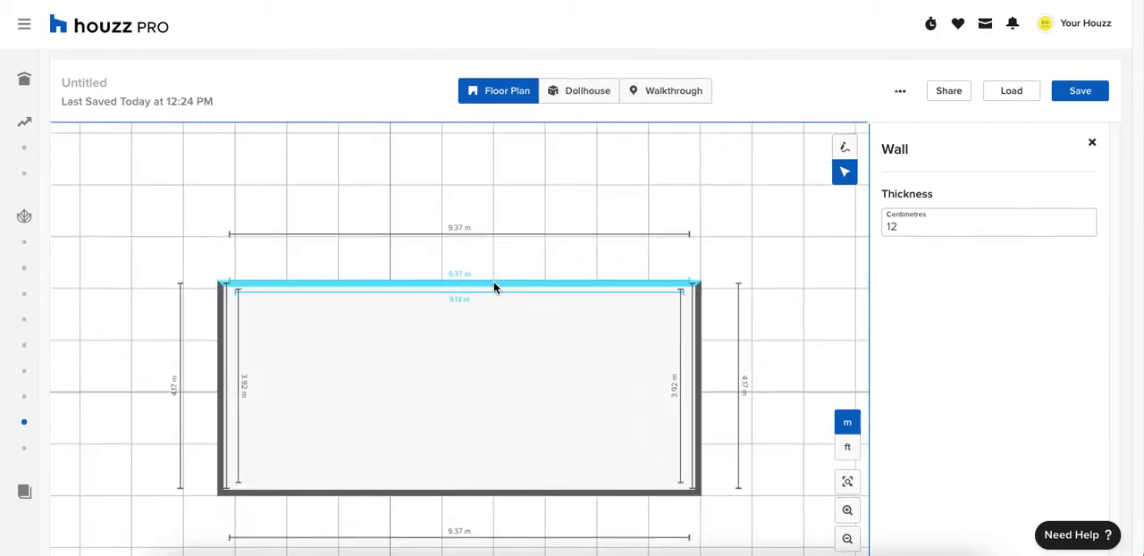
pyautogui.click(690, 336)
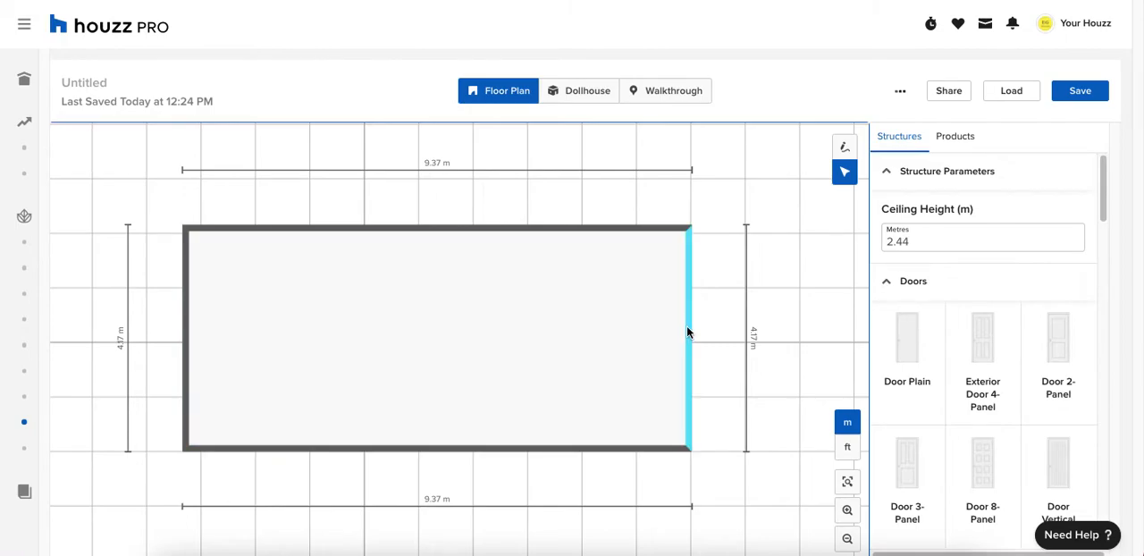
pyautogui.moveTo(688, 336); pyautogui.dragTo(636, 336)
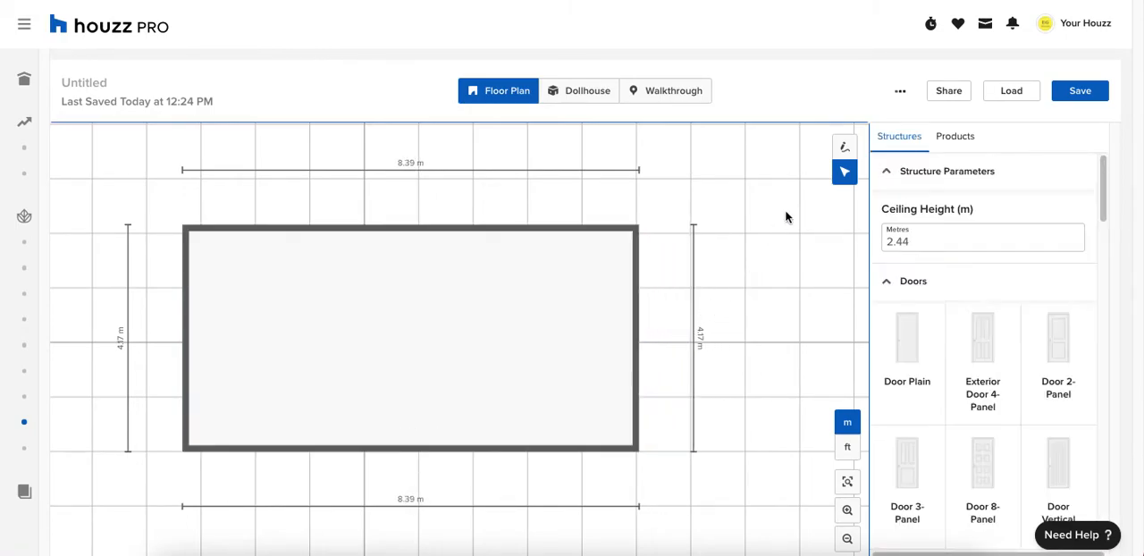
pyautogui.moveTo(844, 146)
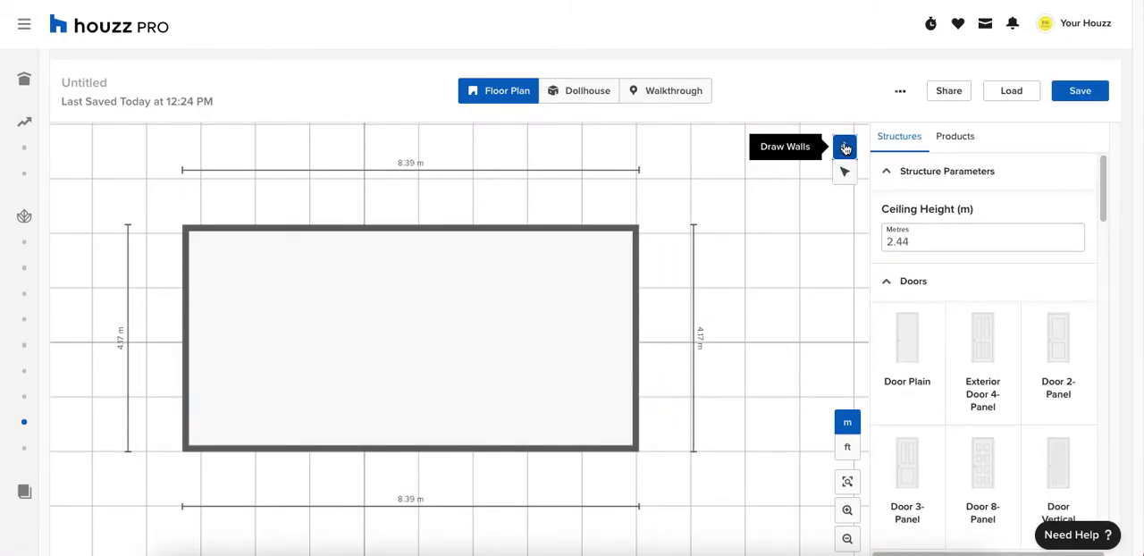
# - Draw walls from the top-right corner enclosing a 2.05 m-wide room on the right
pyautogui.click(844, 147)
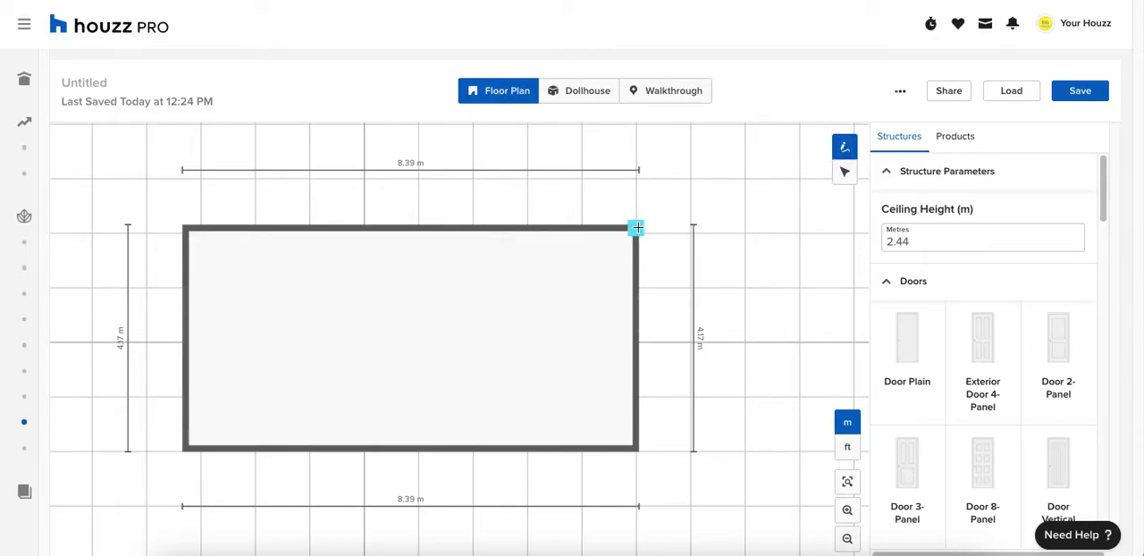
pyautogui.moveTo(634, 226); pyautogui.dragTo(747, 336)
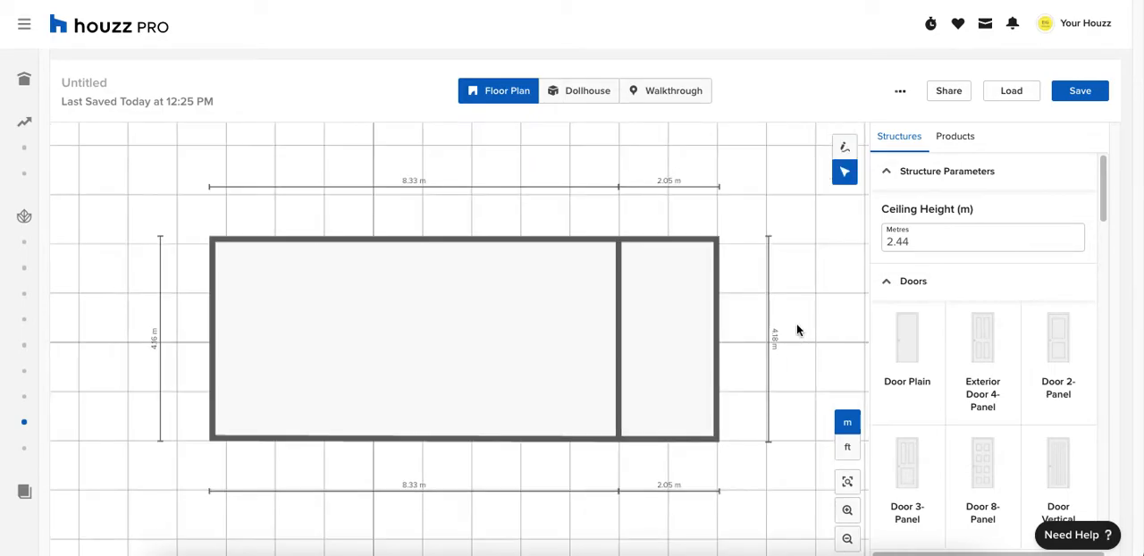
pyautogui.click(413, 338)
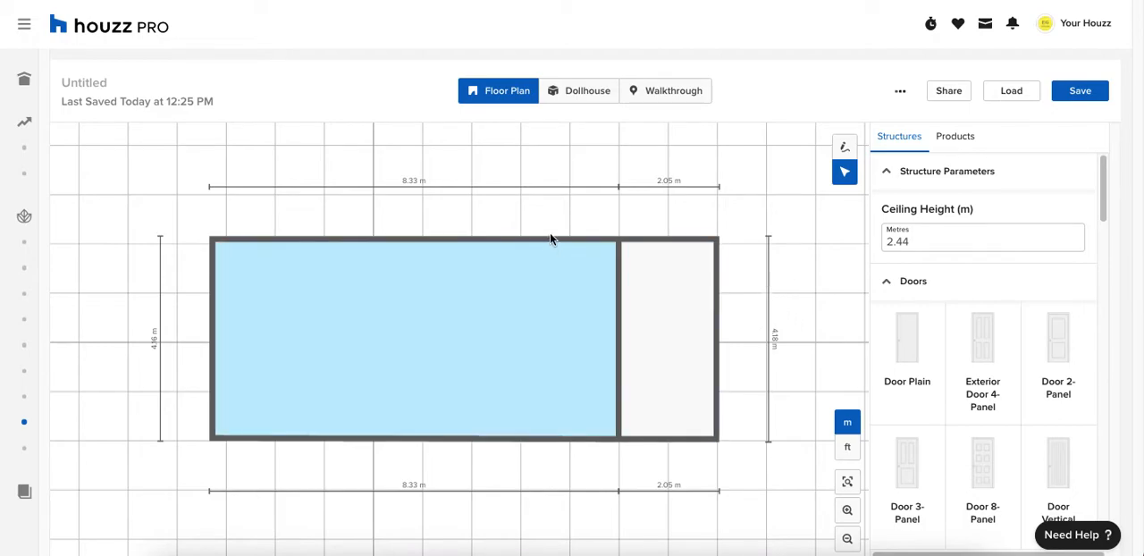
pyautogui.click(579, 89)
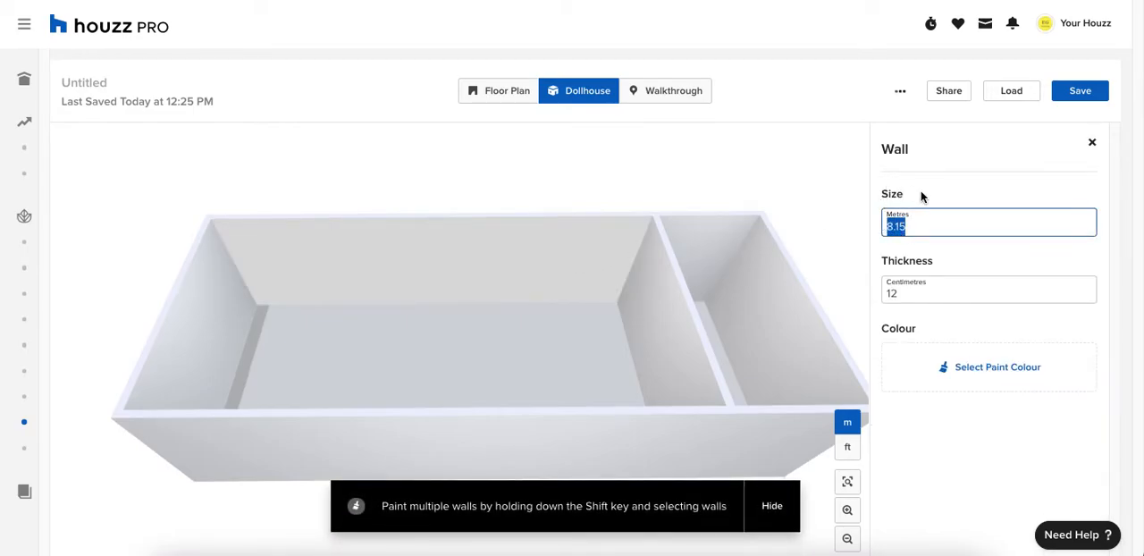
pyautogui.click(988, 289)
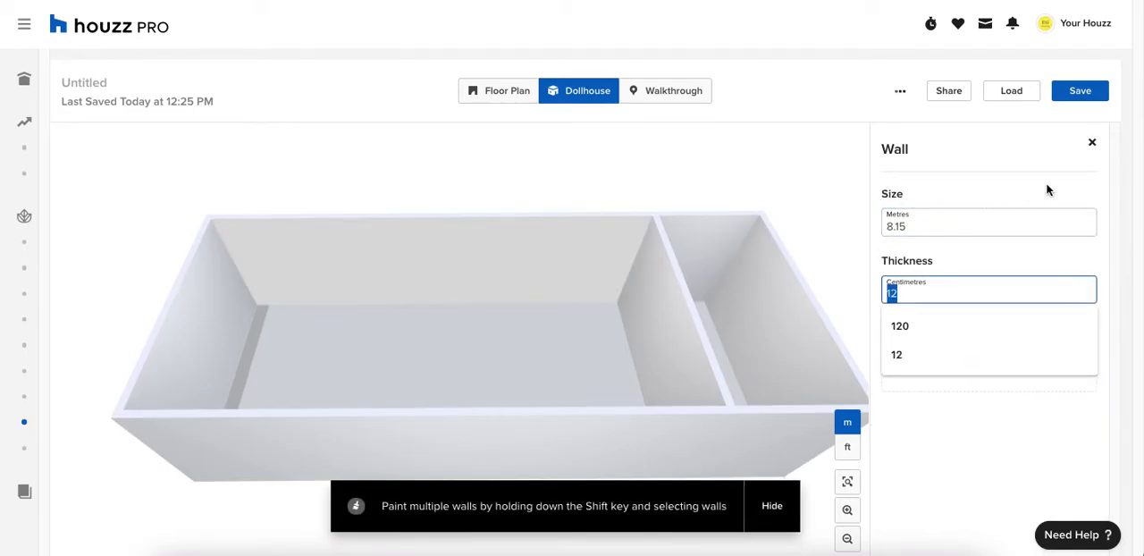
pyautogui.click(1090, 143)
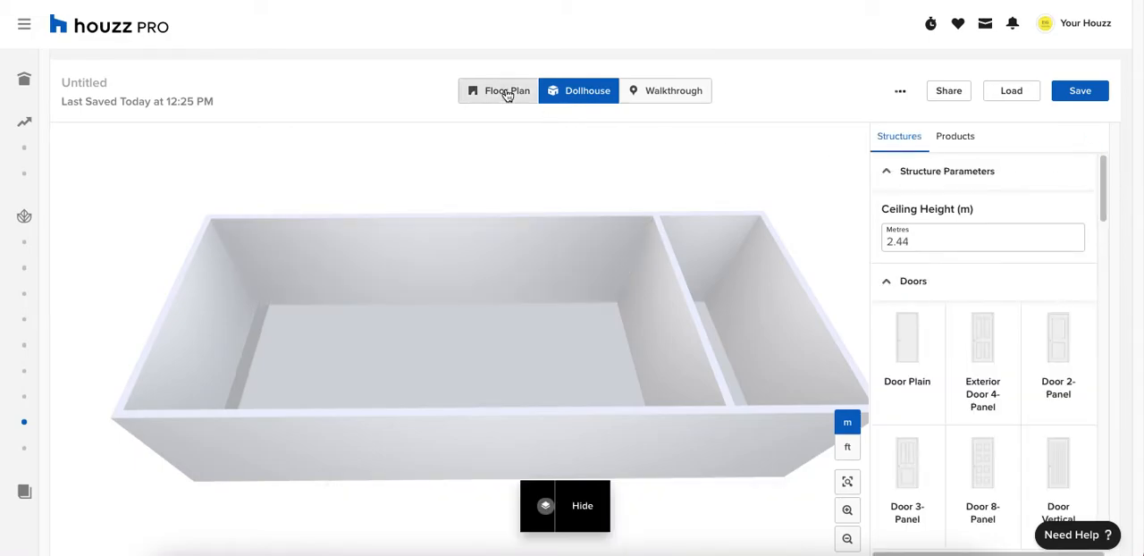
pyautogui.click(508, 89)
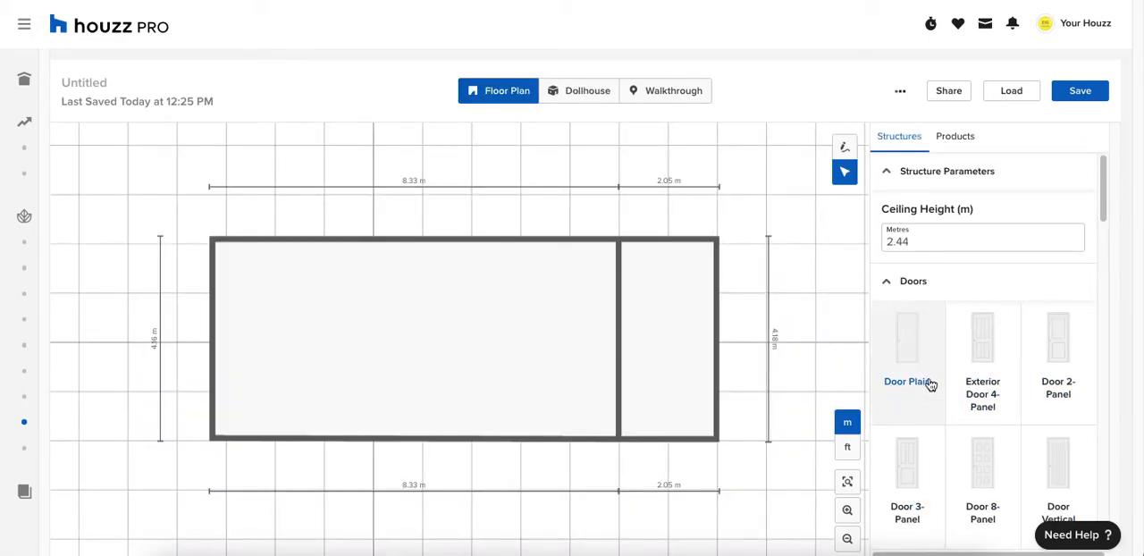
# - Place an Interior Door Plain into the dividing wall between the rooms
pyautogui.scroll(-3)
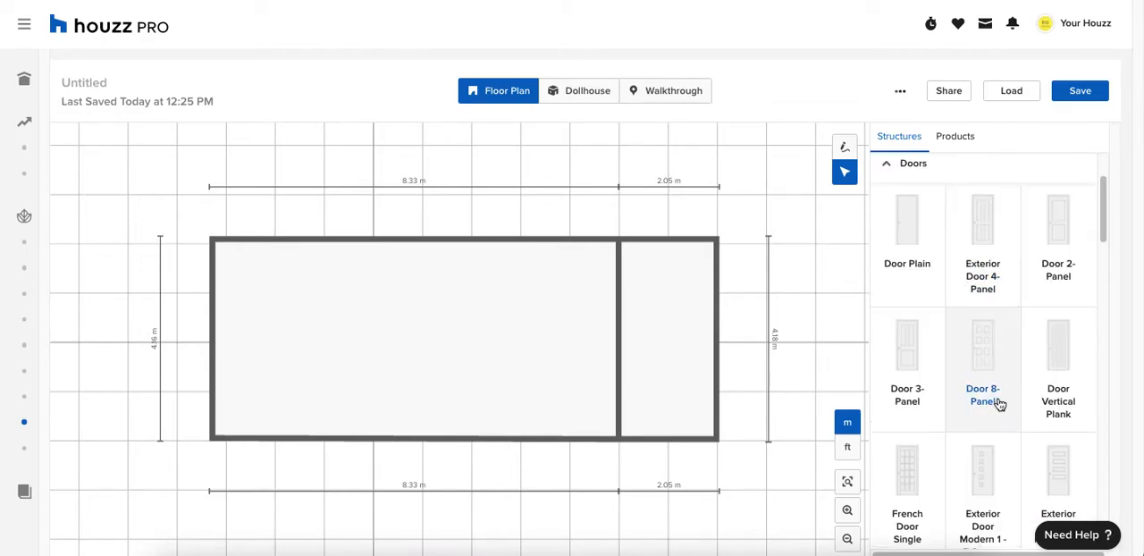
pyautogui.scroll(-3)
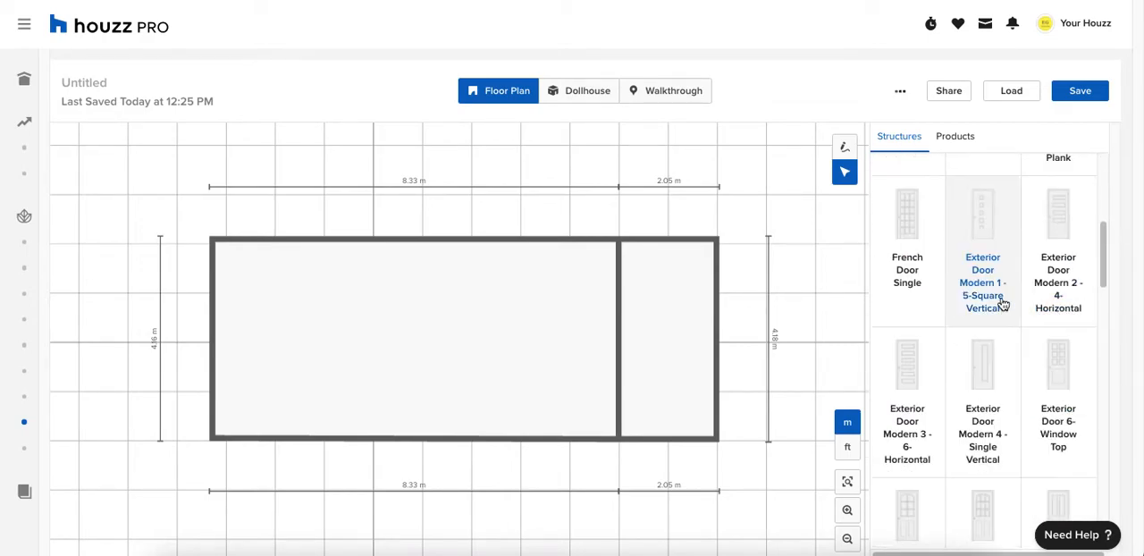
pyautogui.scroll(-3)
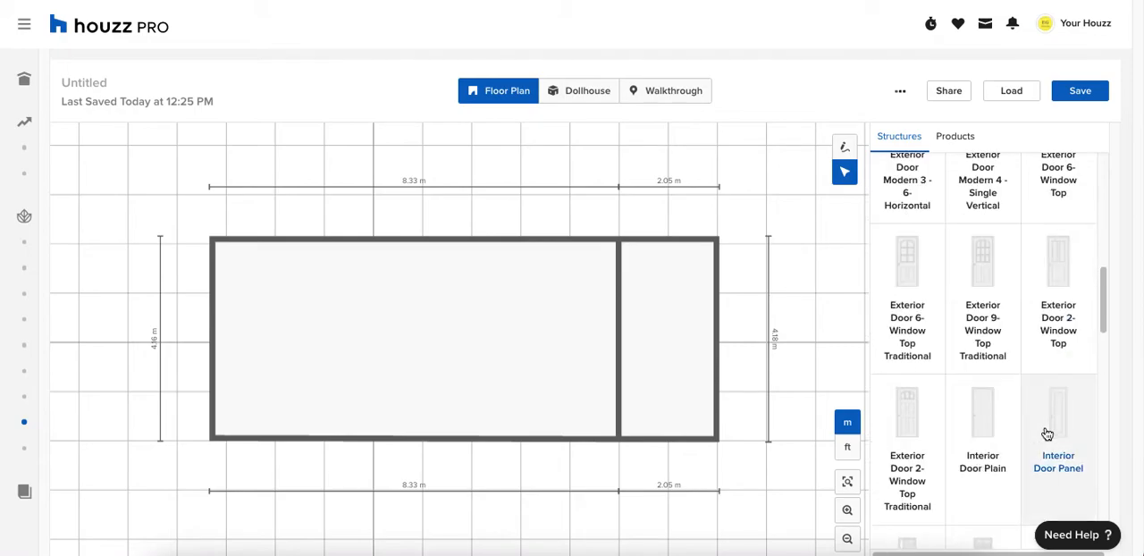
pyautogui.click(983, 426)
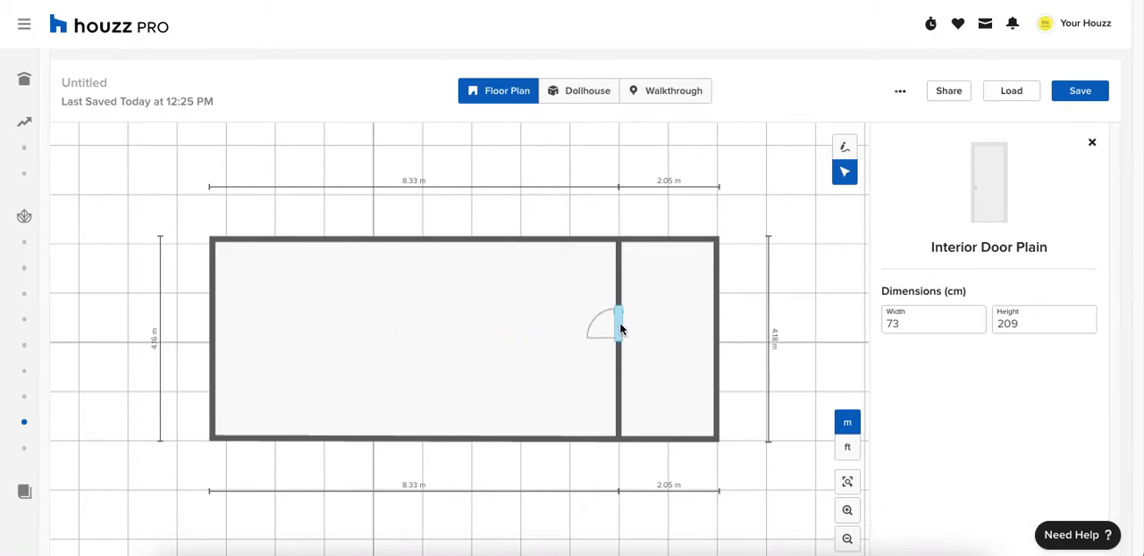
pyautogui.moveTo(618, 322); pyautogui.dragTo(719, 243)
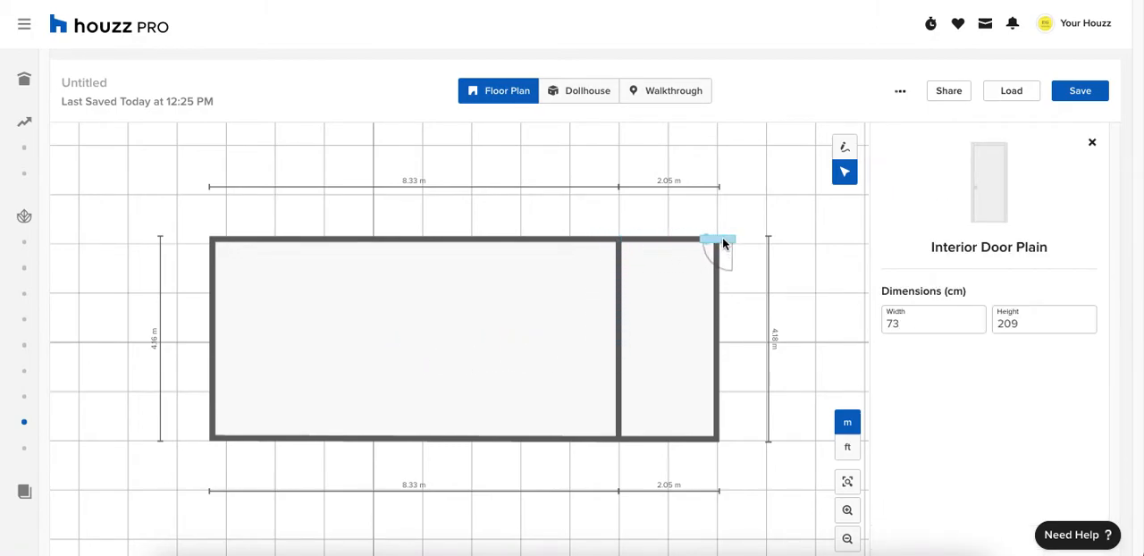
pyautogui.moveTo(715, 246); pyautogui.dragTo(607, 402)
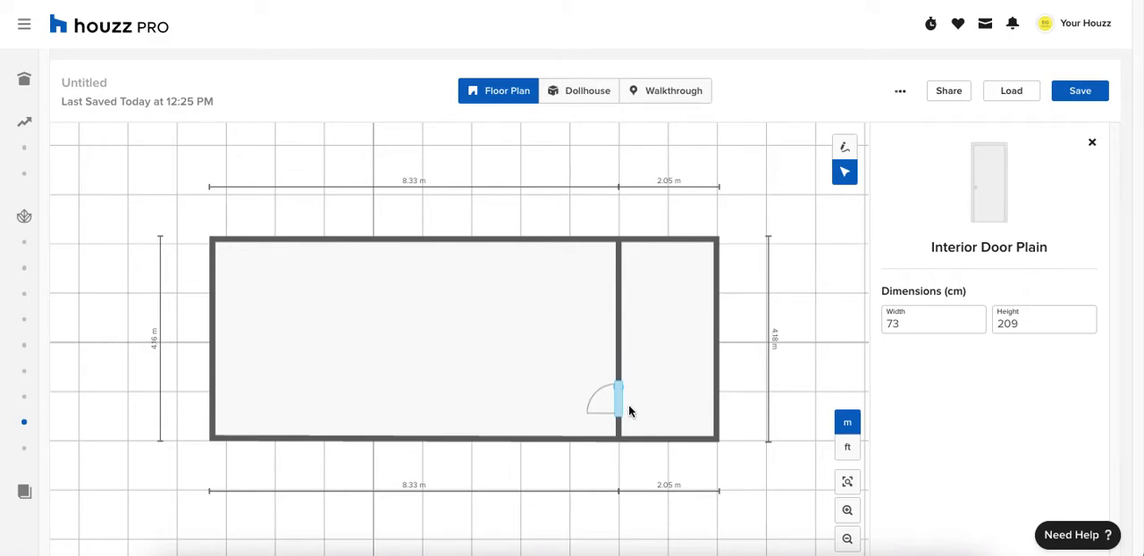
pyautogui.click(615, 402)
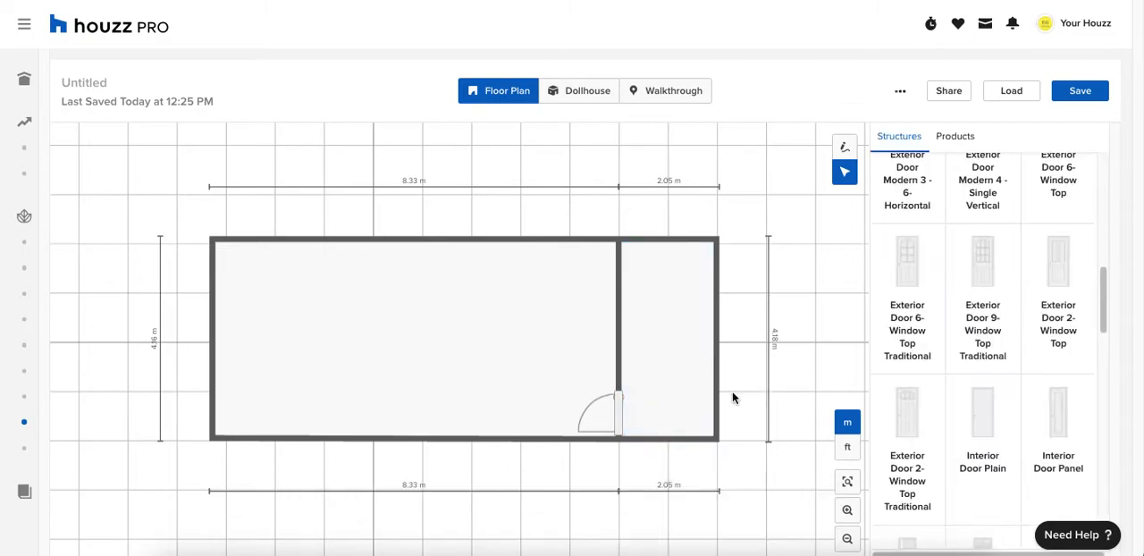
# - Add a second 90 cm-wide interior door near the left end of the bottom wall
pyautogui.click(599, 411)
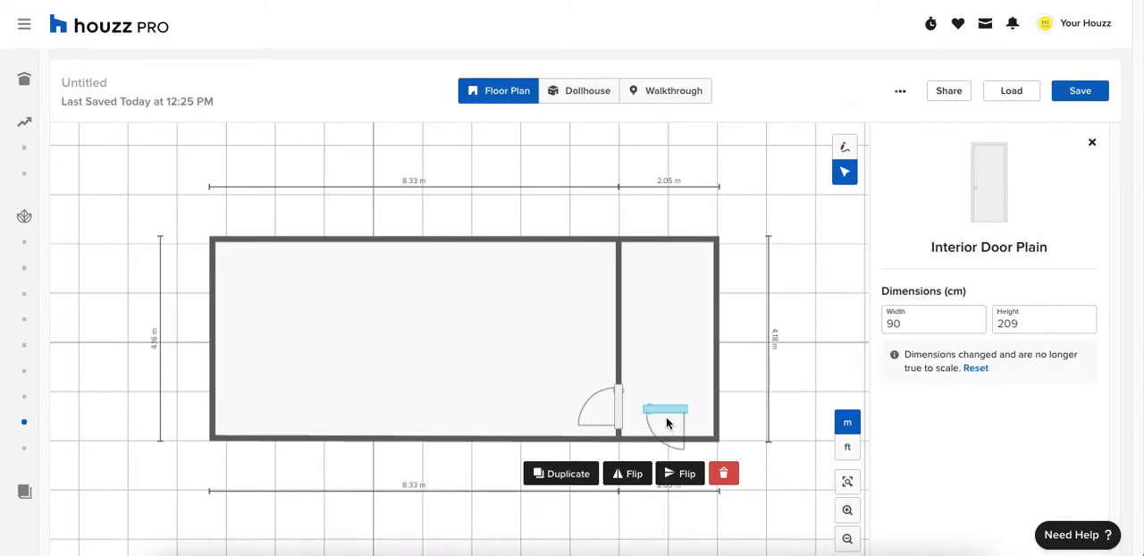
pyautogui.moveTo(665, 415); pyautogui.dragTo(438, 438)
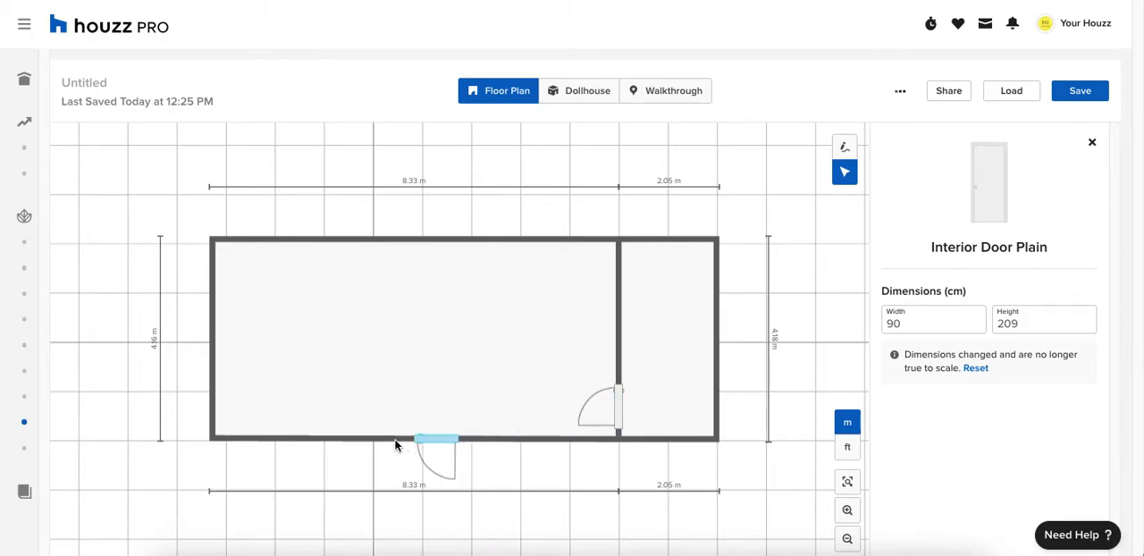
pyautogui.moveTo(438, 440); pyautogui.dragTo(259, 440)
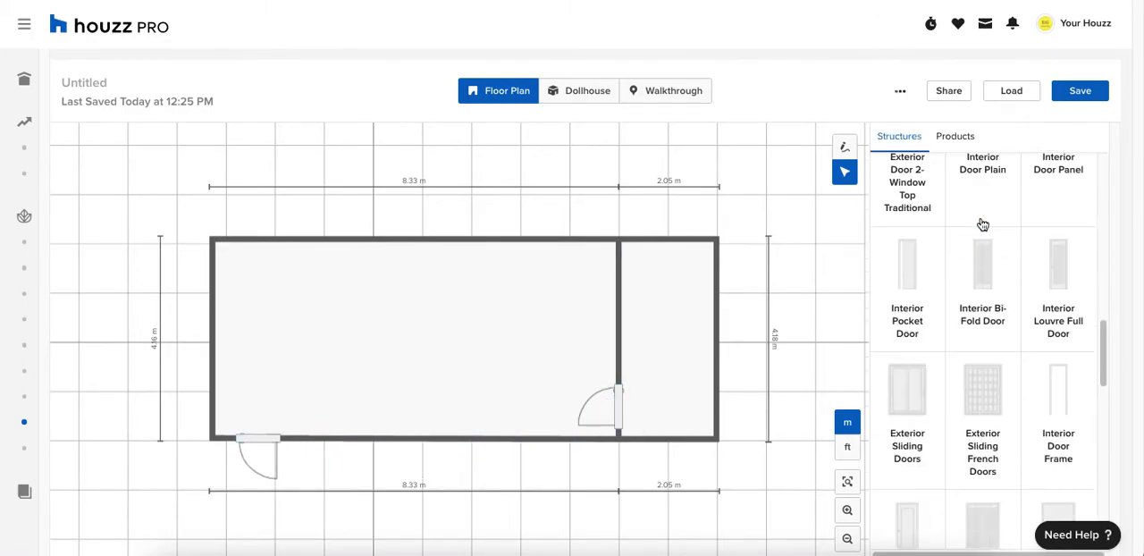
# - Place a Window Sliding 2 Lite on the top wall at 100 from the floor and duplicate it along the wall
pyautogui.scroll(-3)
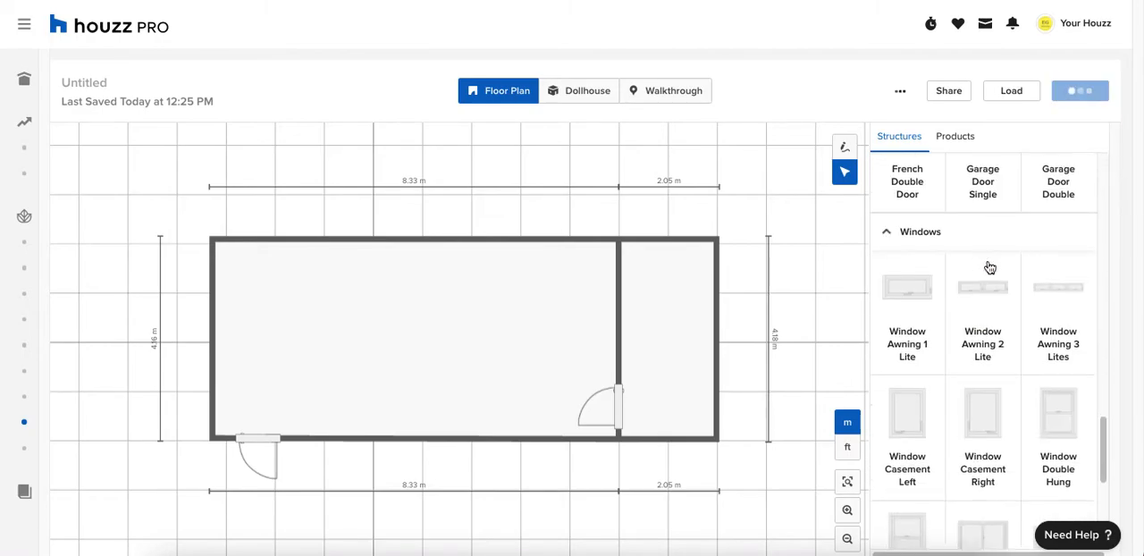
pyautogui.scroll(-3)
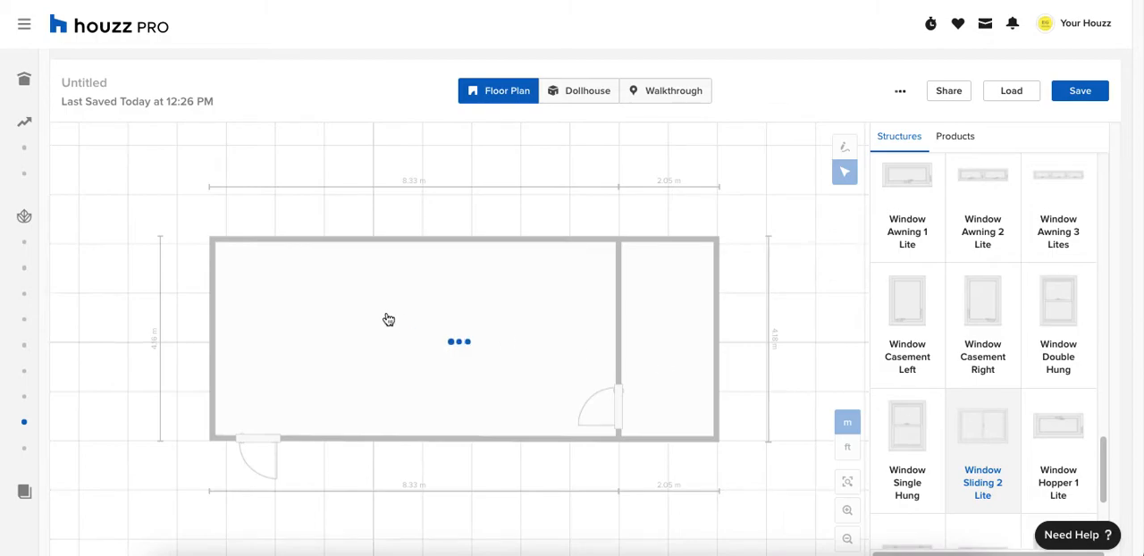
pyautogui.click(414, 240)
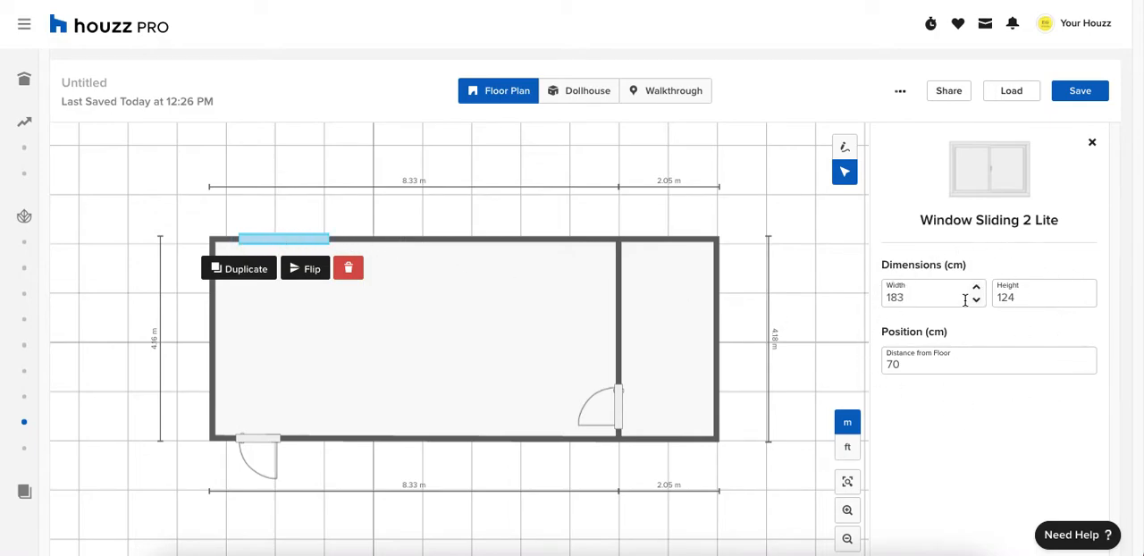
pyautogui.click(983, 365)
pyautogui.write('100')
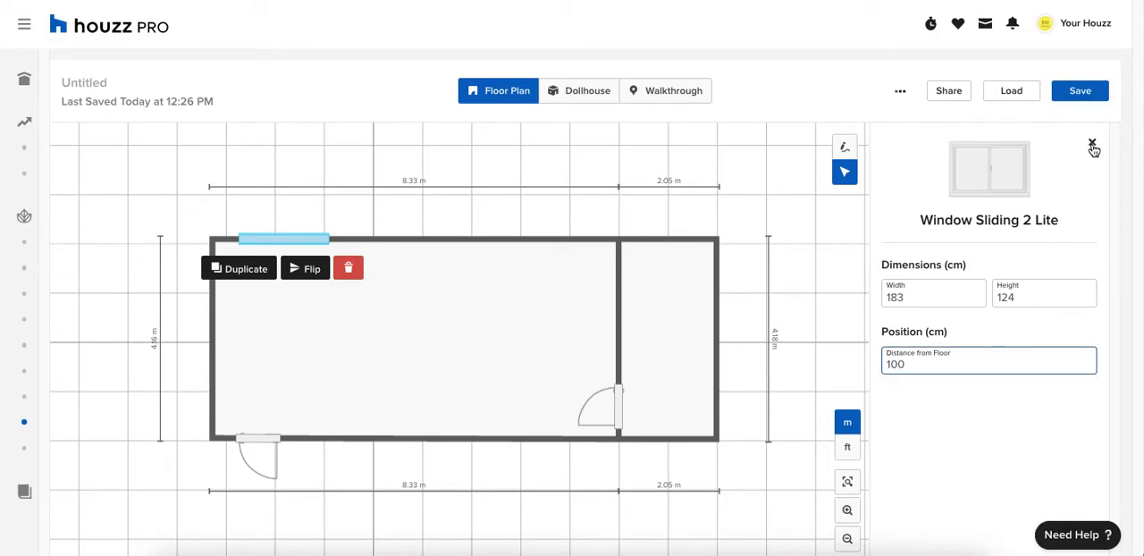
pyautogui.click(1090, 145)
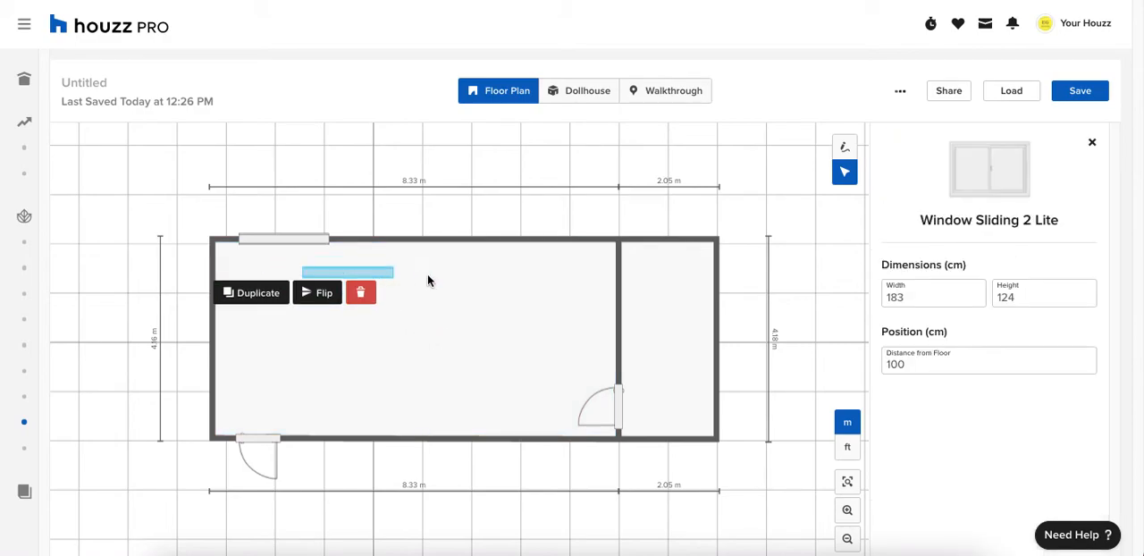
pyautogui.moveTo(346, 272); pyautogui.dragTo(545, 239)
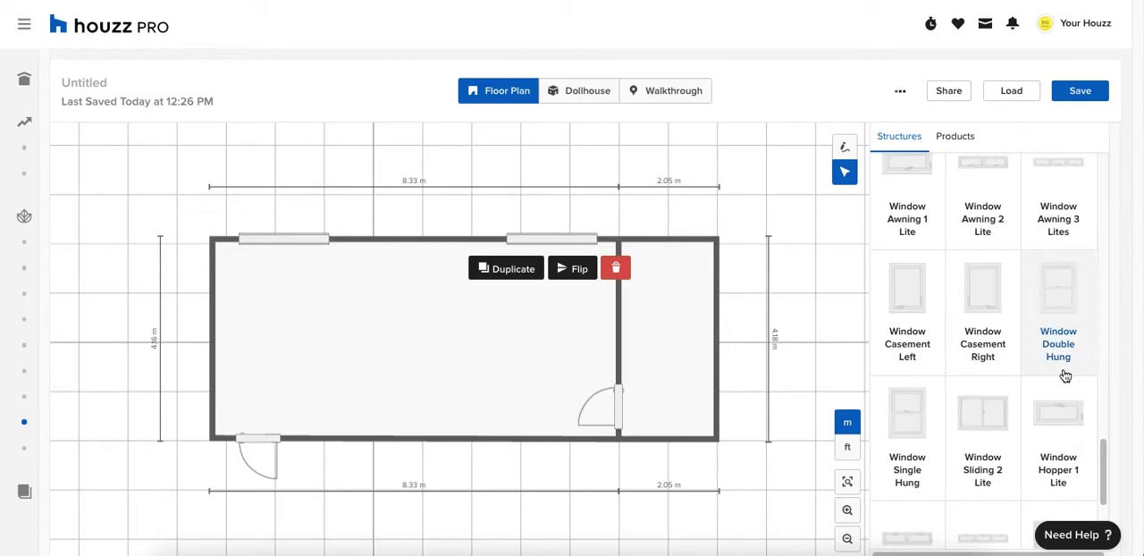
# - Place a Window Picture on the small room's right wall and view it in Dollhouse
pyautogui.scroll(-3)
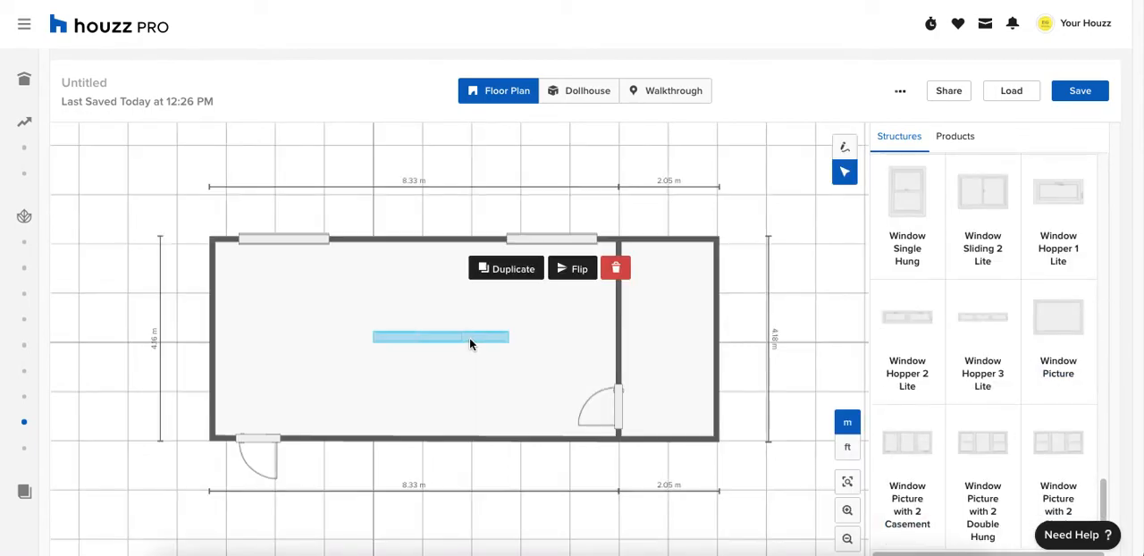
pyautogui.moveTo(440, 338); pyautogui.dragTo(715, 349)
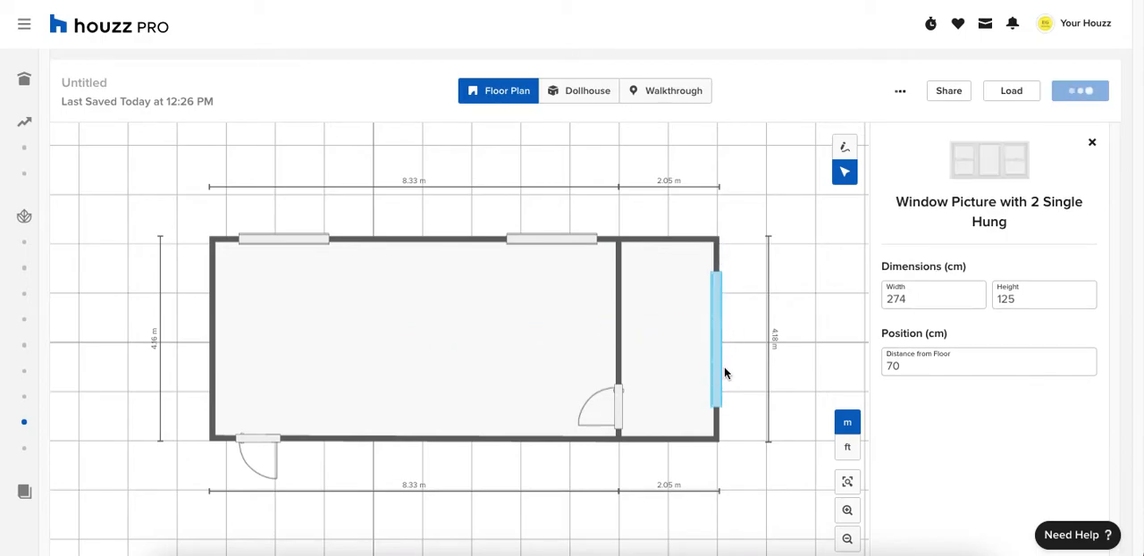
pyautogui.click(579, 89)
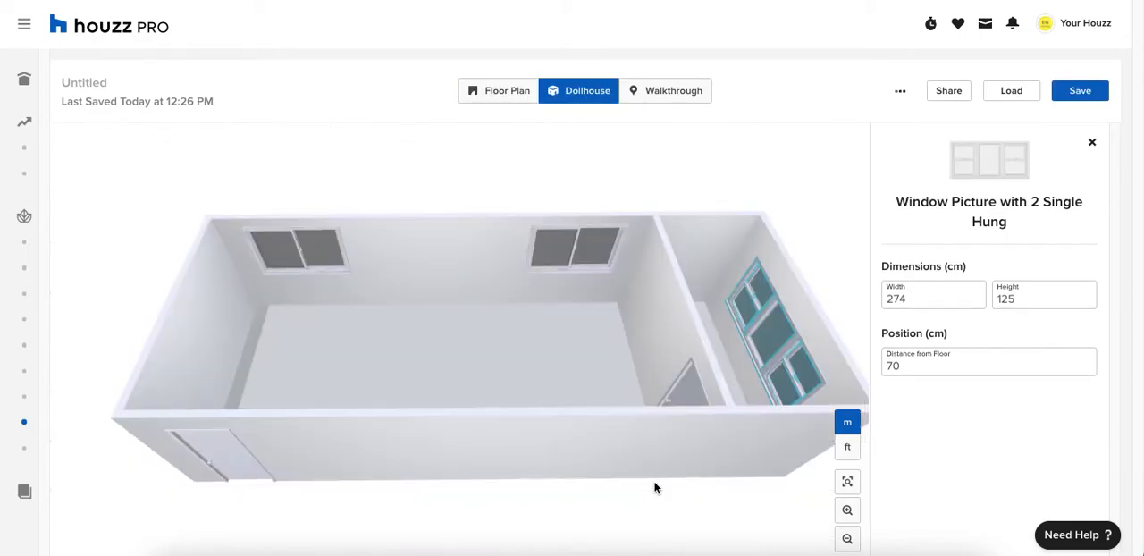
pyautogui.click(1091, 143)
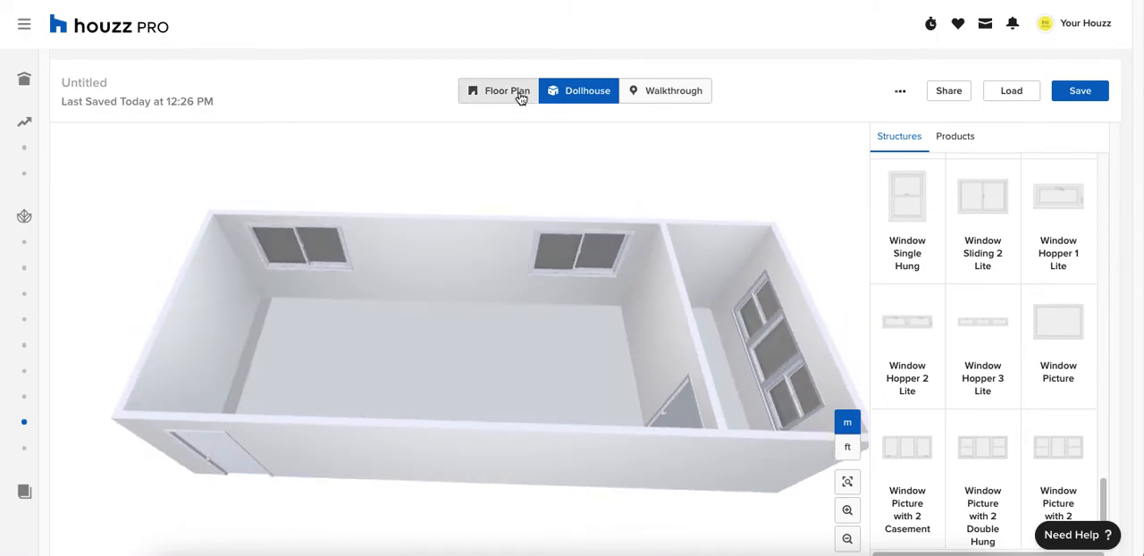
# - Place a Twin Bed from Bedroom Furniture in the main room's top-left corner
pyautogui.click(498, 89)
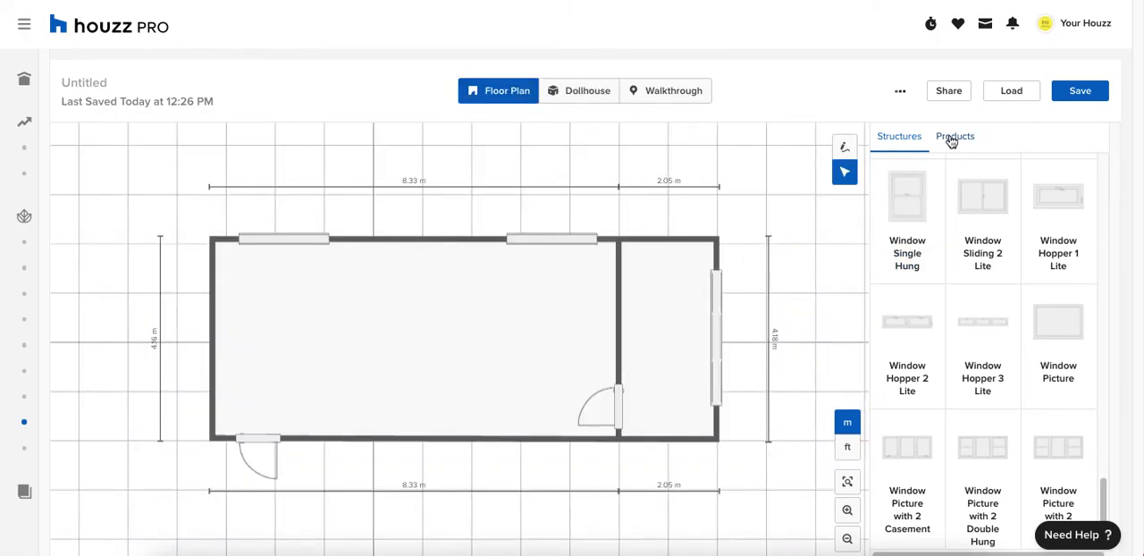
pyautogui.click(955, 136)
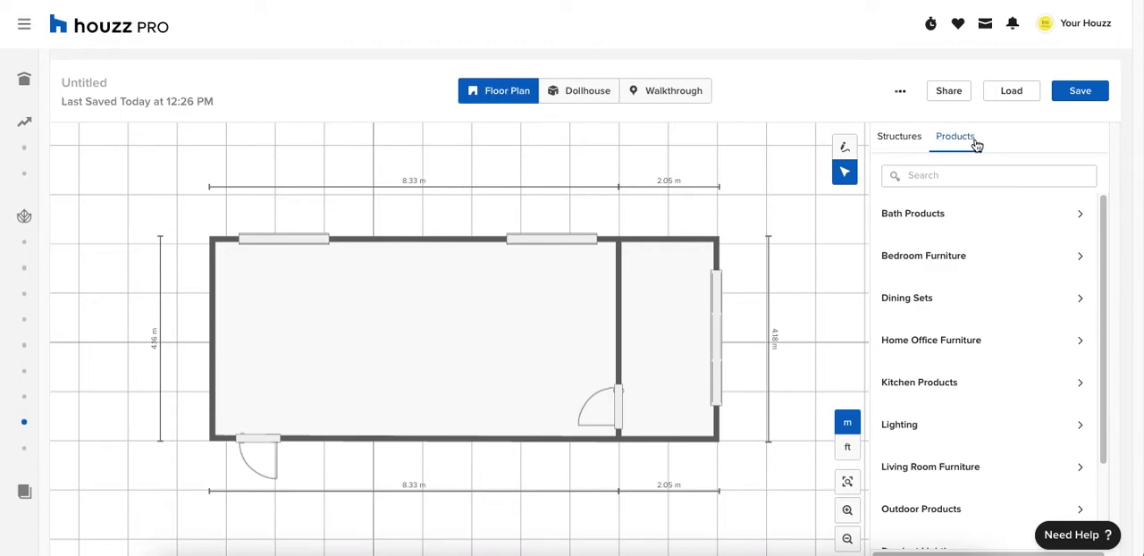
pyautogui.moveTo(1053, 195)
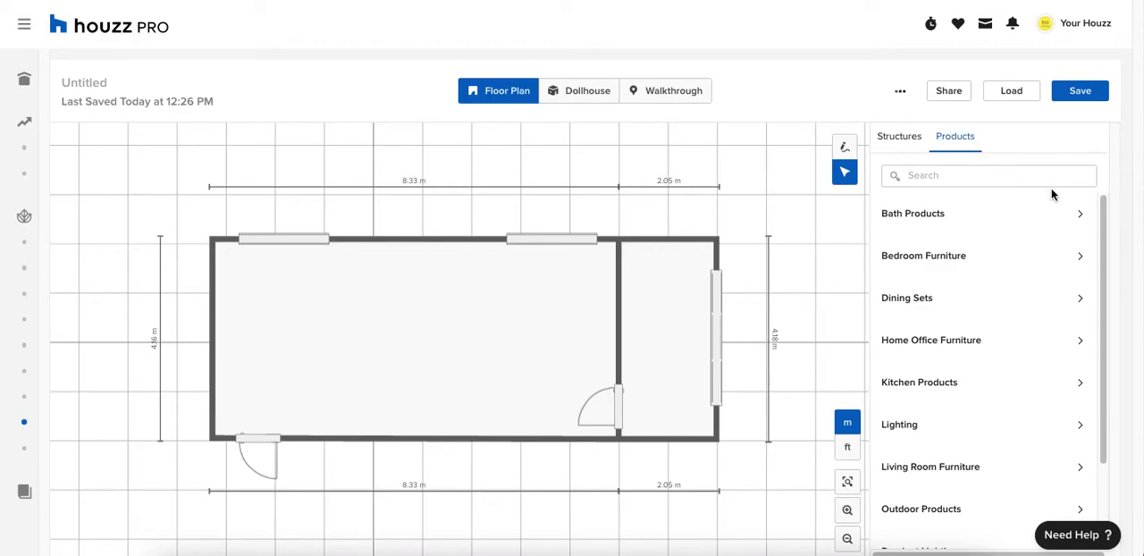
pyautogui.scroll(-3)
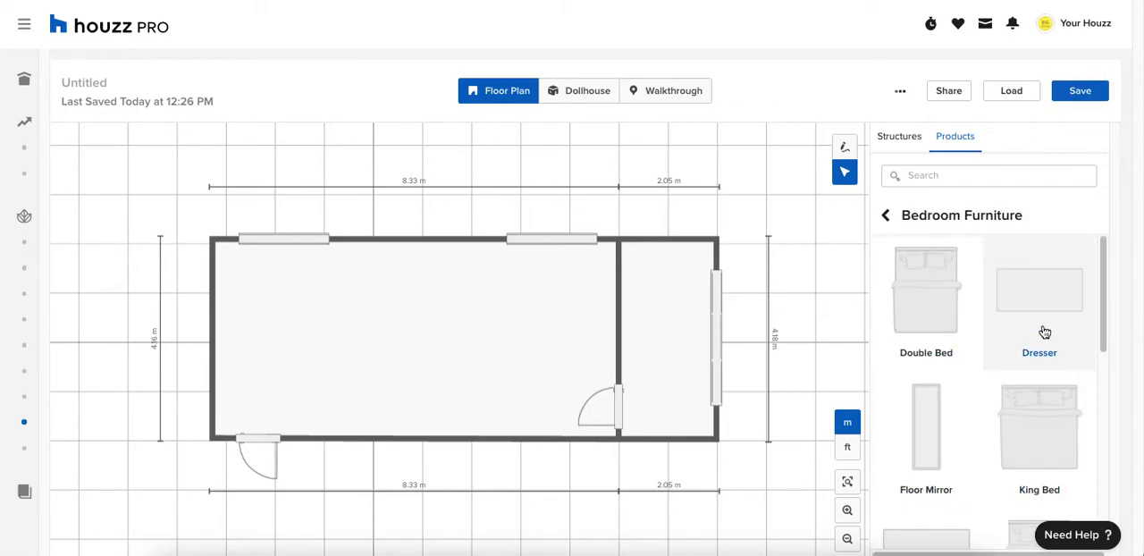
pyautogui.scroll(-3)
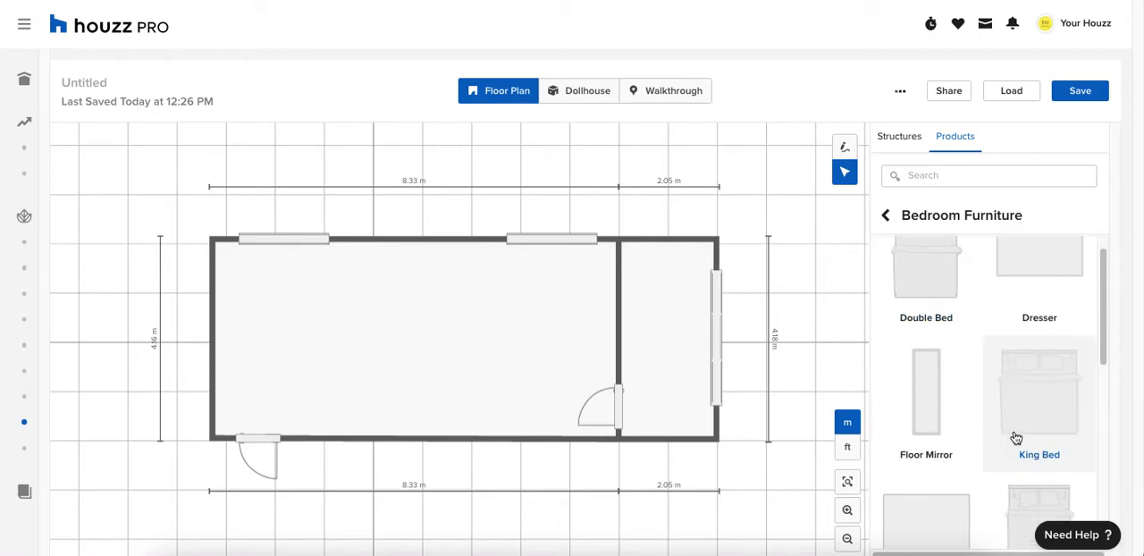
pyautogui.scroll(-3)
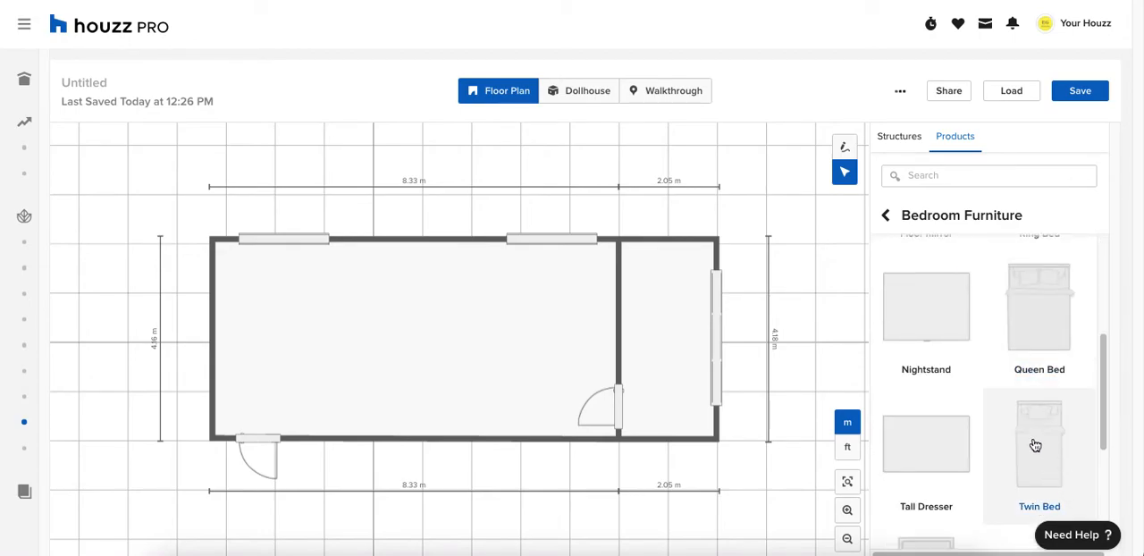
pyautogui.moveTo(1039, 443); pyautogui.dragTo(458, 339)
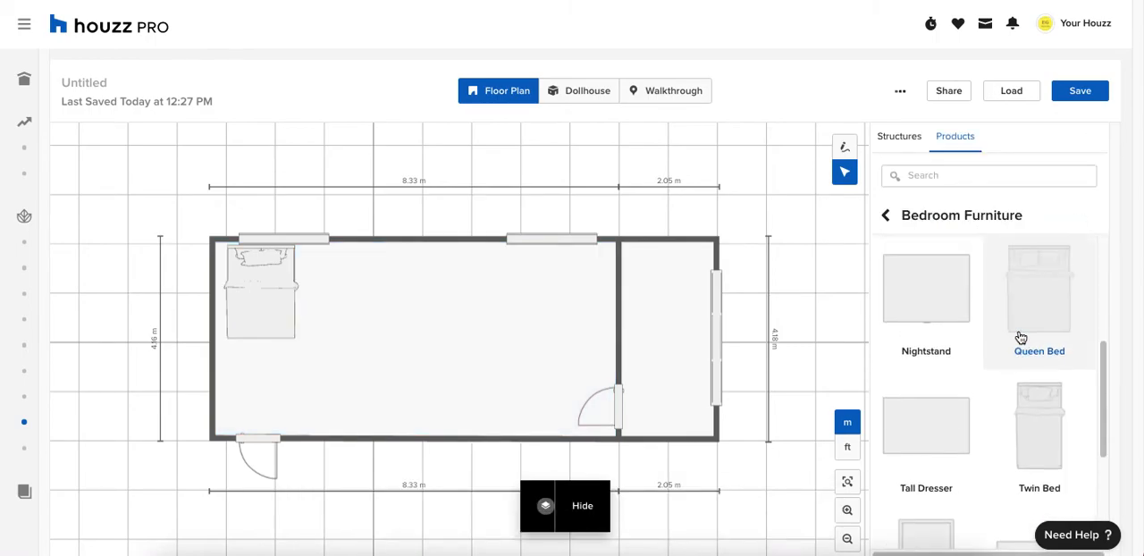
pyautogui.click(926, 288)
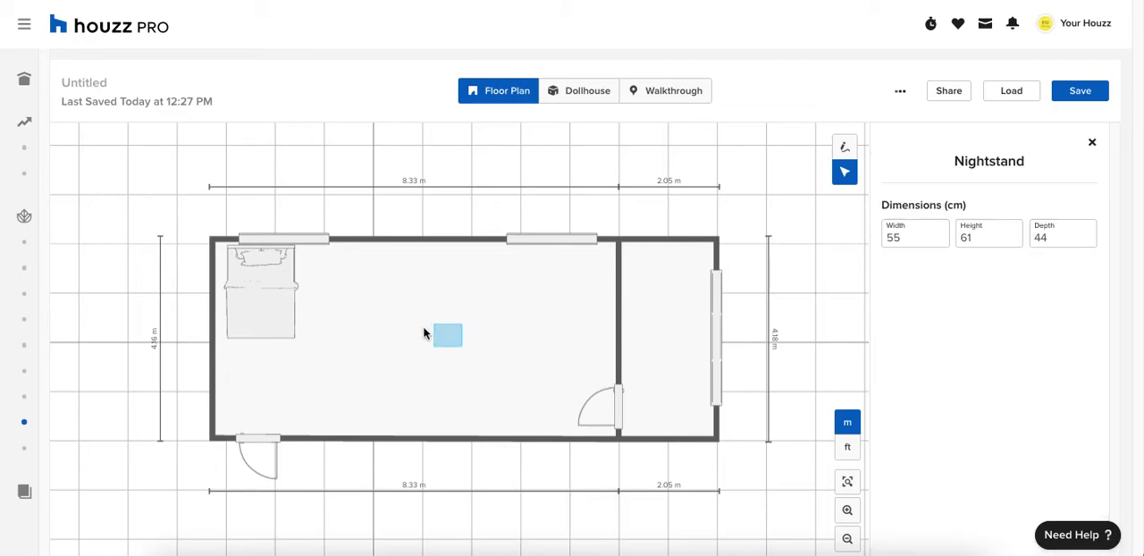
pyautogui.moveTo(447, 336); pyautogui.dragTo(311, 259)
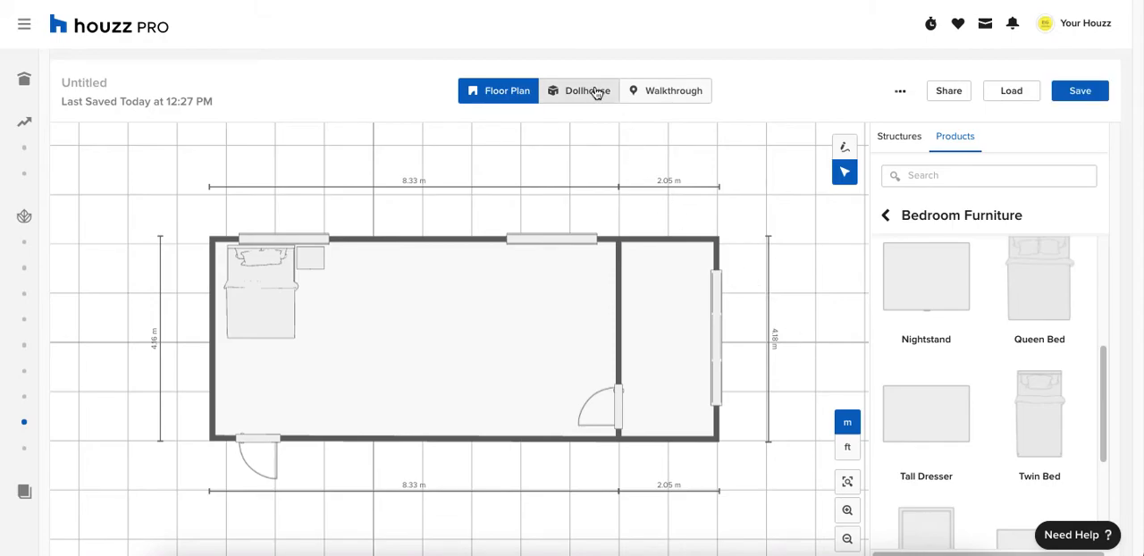
pyautogui.click(580, 89)
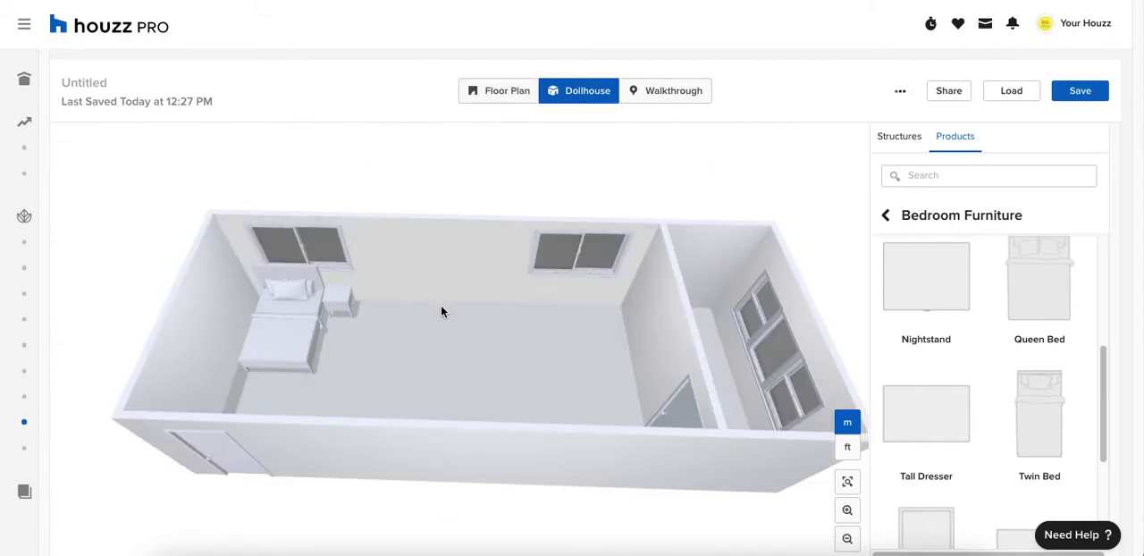
pyautogui.moveTo(440, 311); pyautogui.dragTo(438, 222)
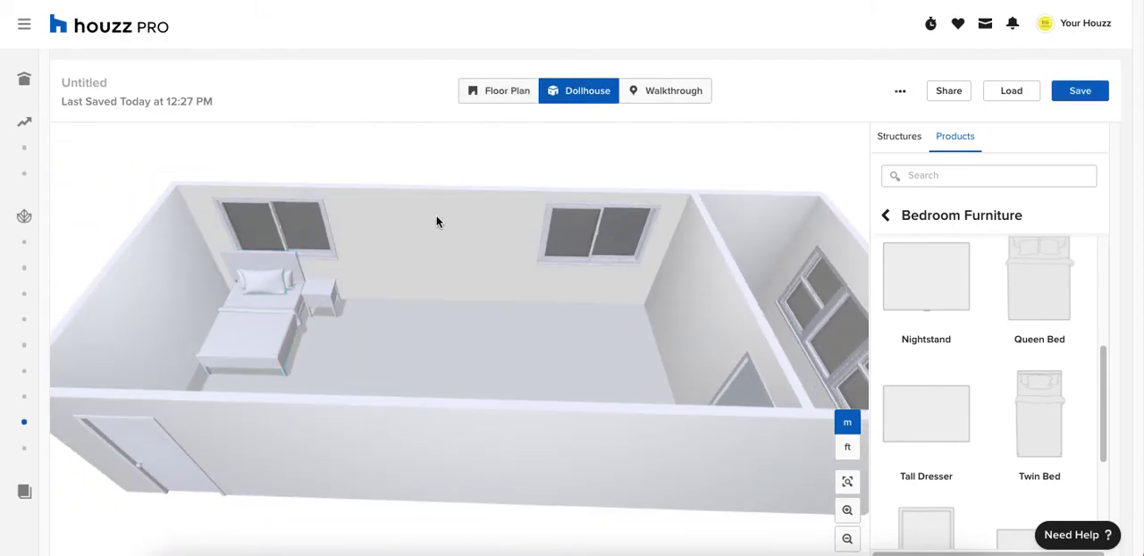
pyautogui.click(497, 89)
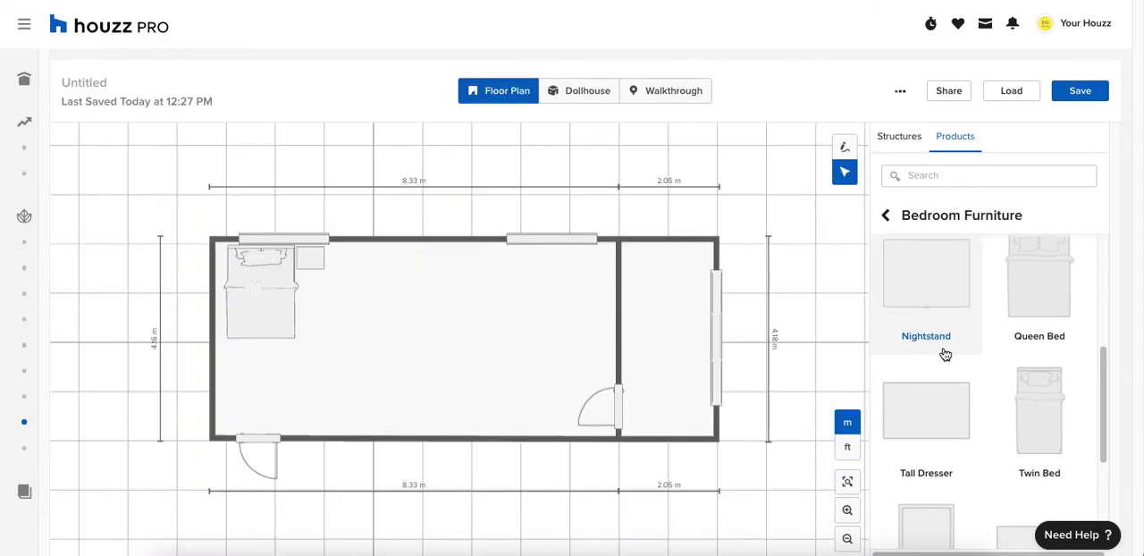
pyautogui.scroll(-3)
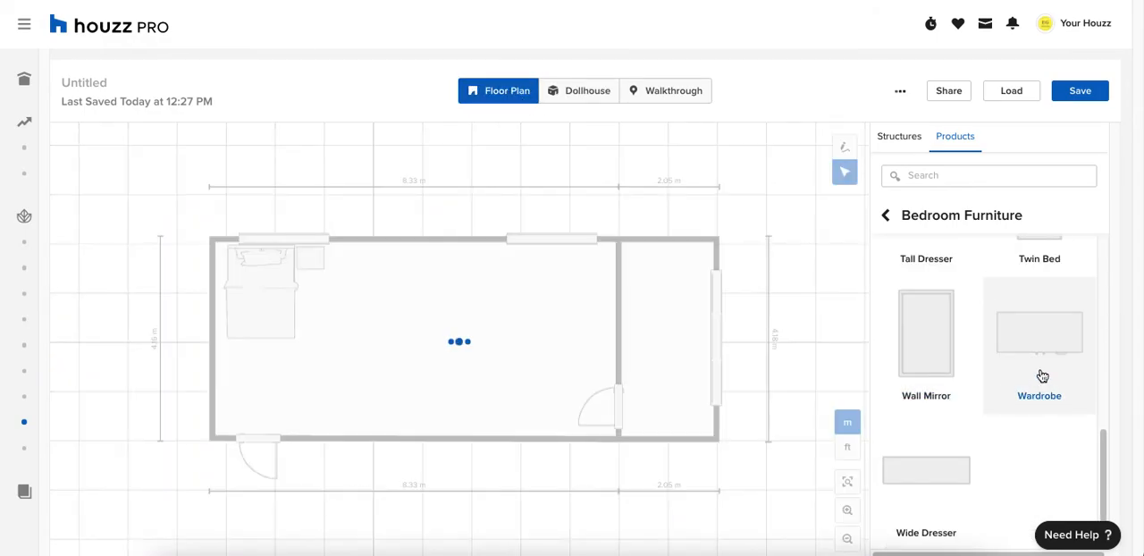
# - Place a Wardrobe rotated a quarter turn against the main room's right wall
pyautogui.click(1038, 332)
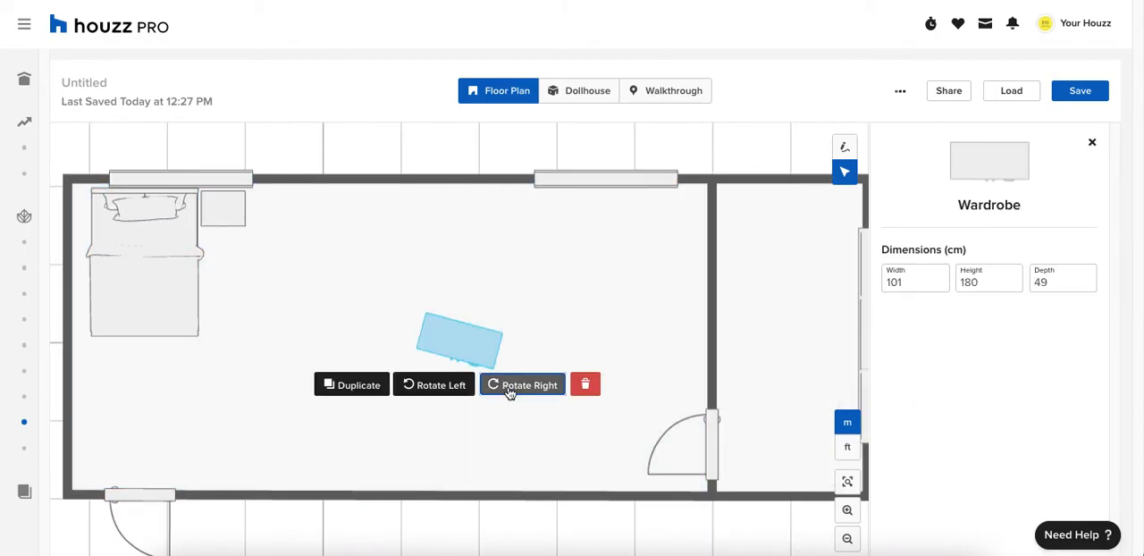
pyautogui.click(522, 384)
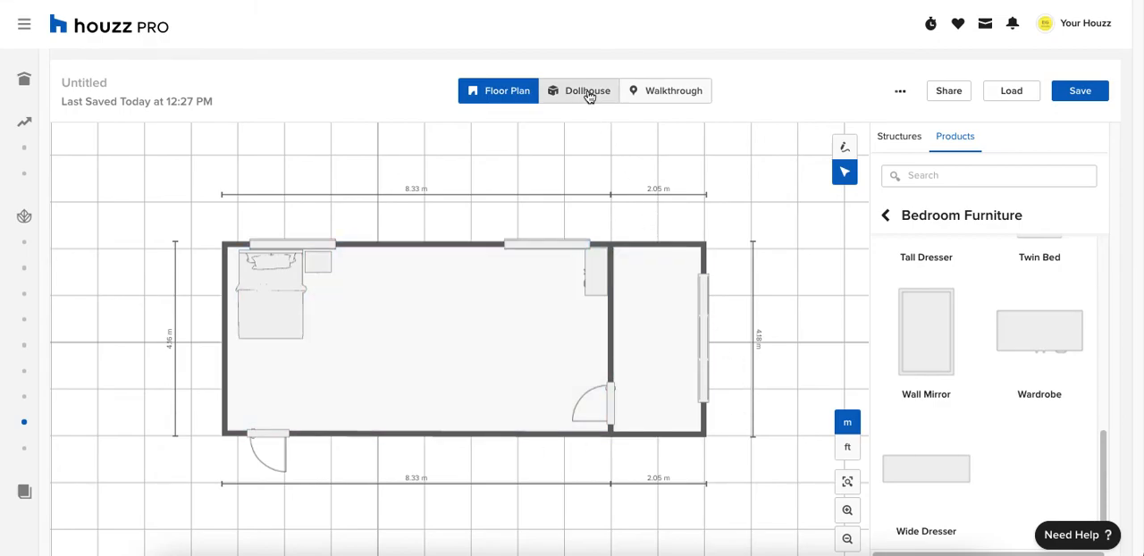
# - In Dollhouse view, paint the selected bedroom walls green
pyautogui.click(579, 89)
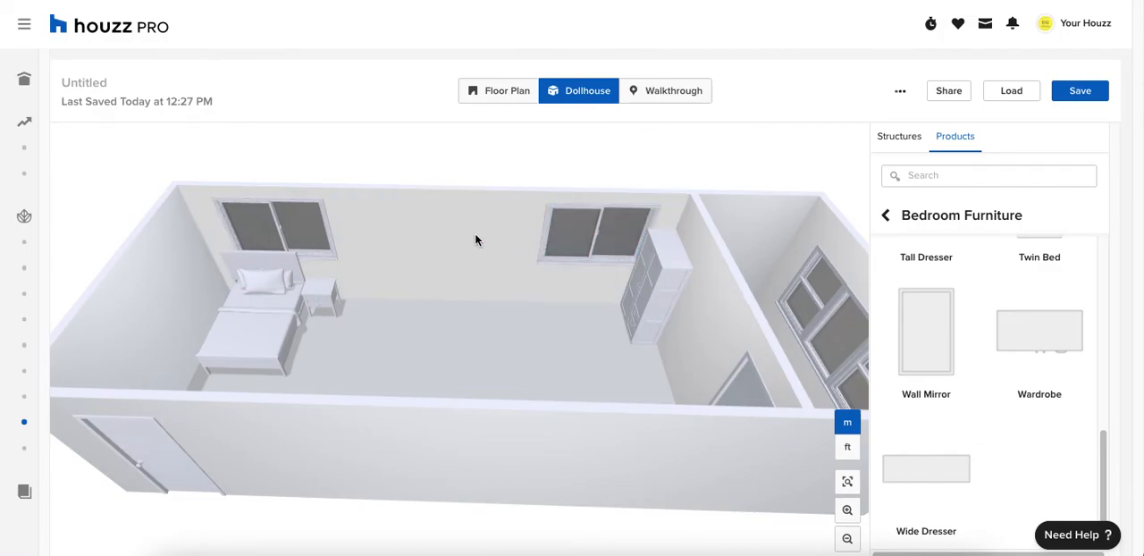
pyautogui.click(712, 338)
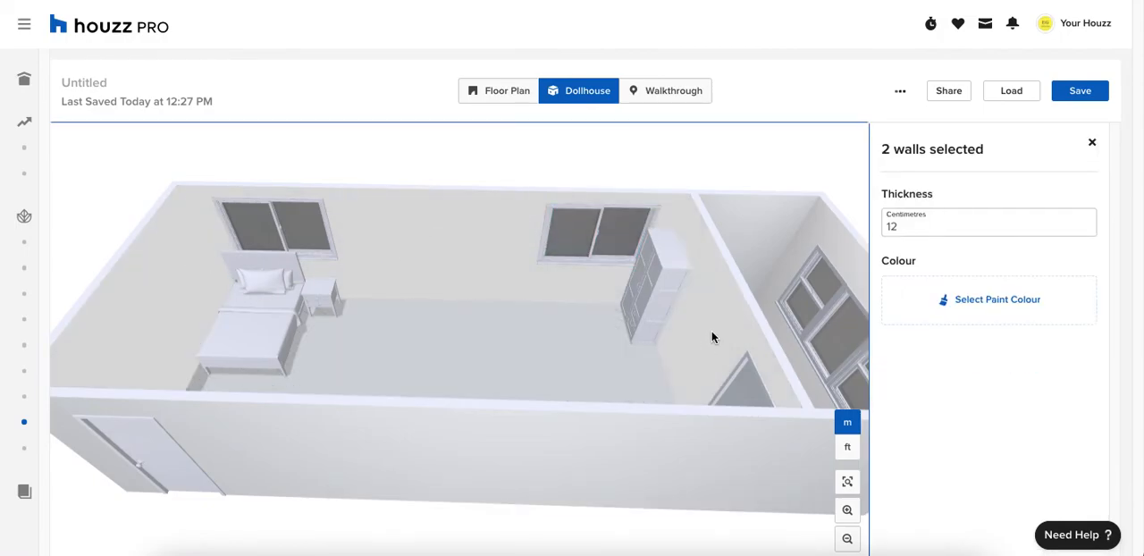
pyautogui.click(724, 339)
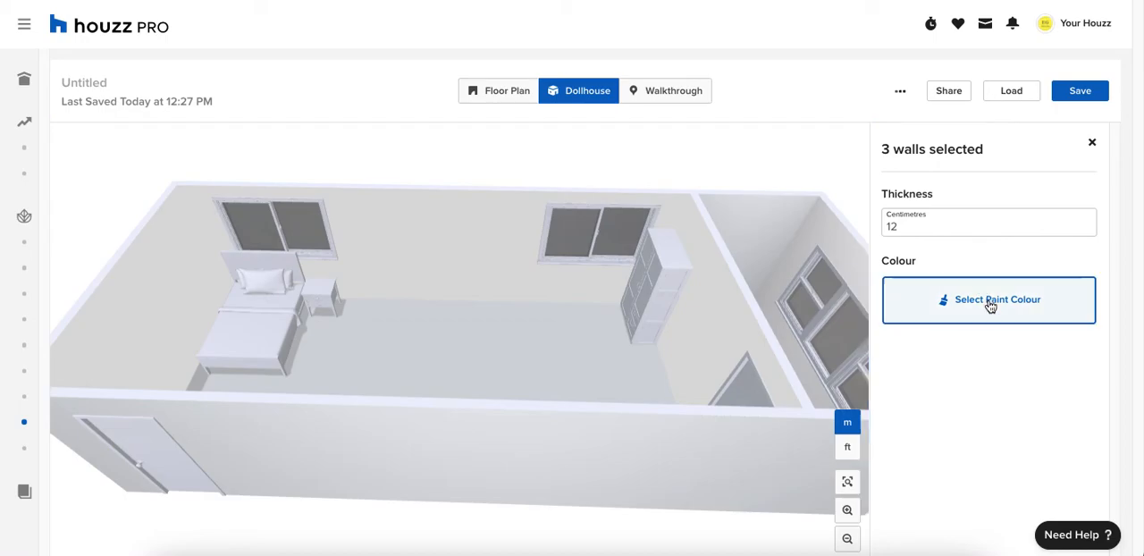
pyautogui.click(988, 299)
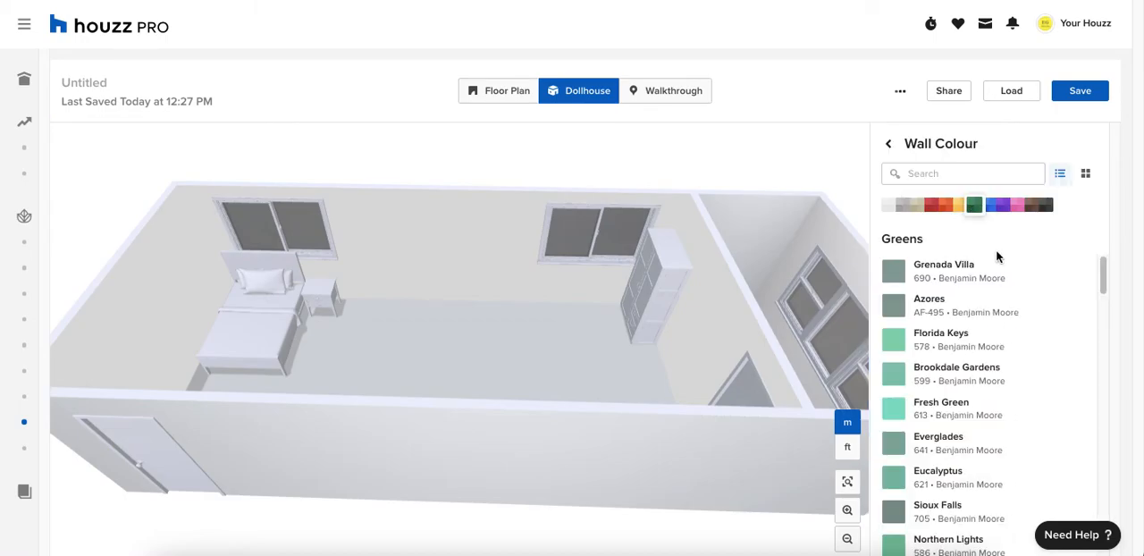
pyautogui.scroll(-3)
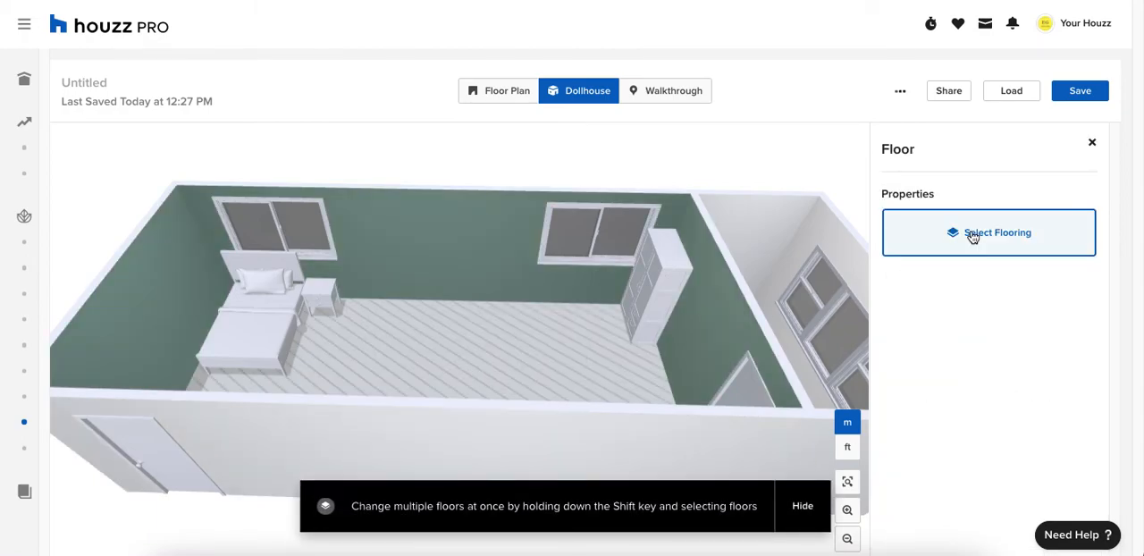
# - Cover the bedroom floor with Carpet > Nylon flooring
pyautogui.click(988, 233)
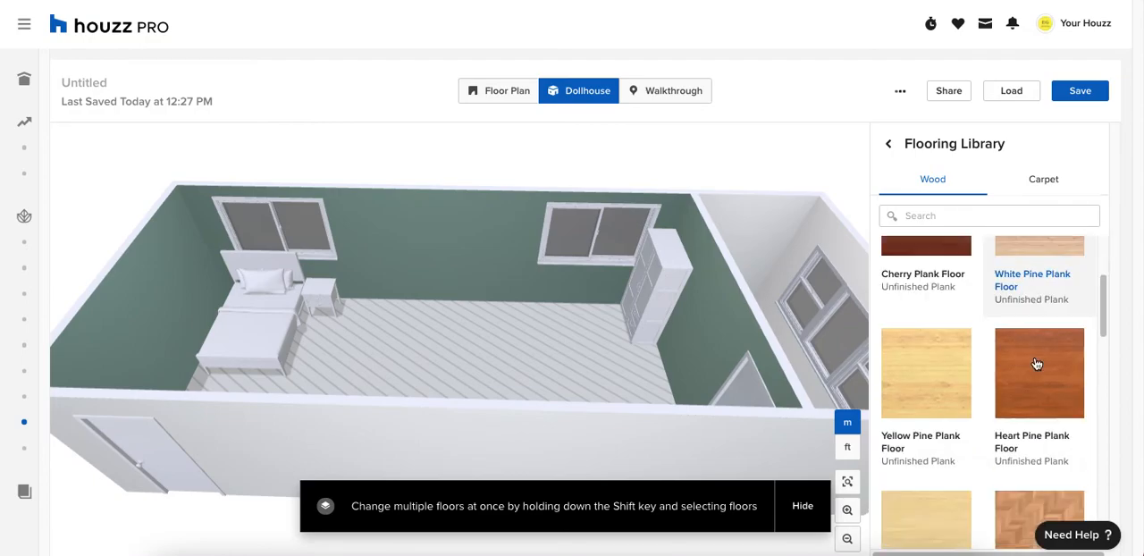
pyautogui.click(1042, 179)
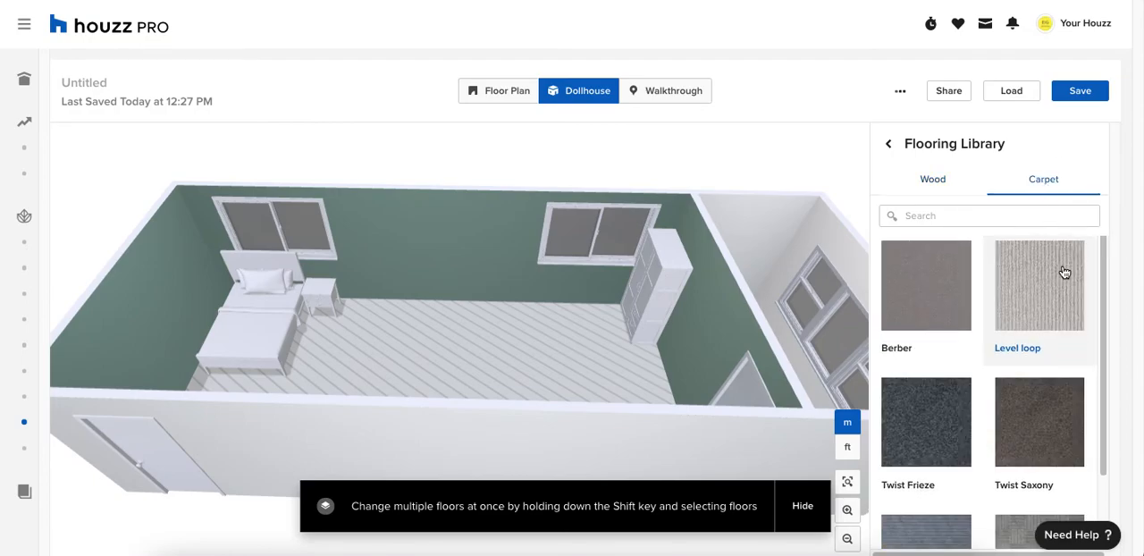
pyautogui.click(1038, 286)
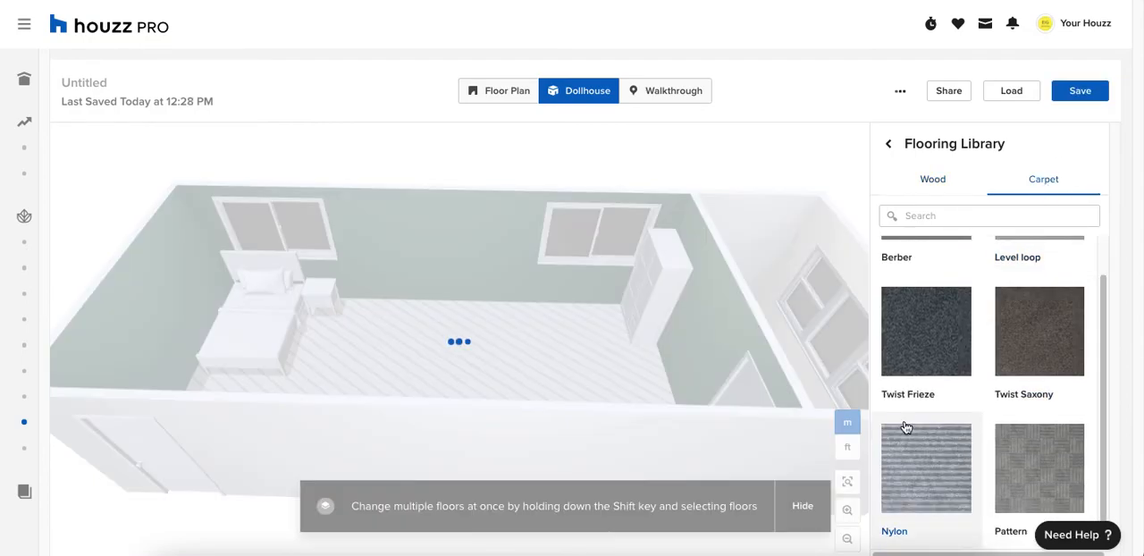
pyautogui.click(926, 469)
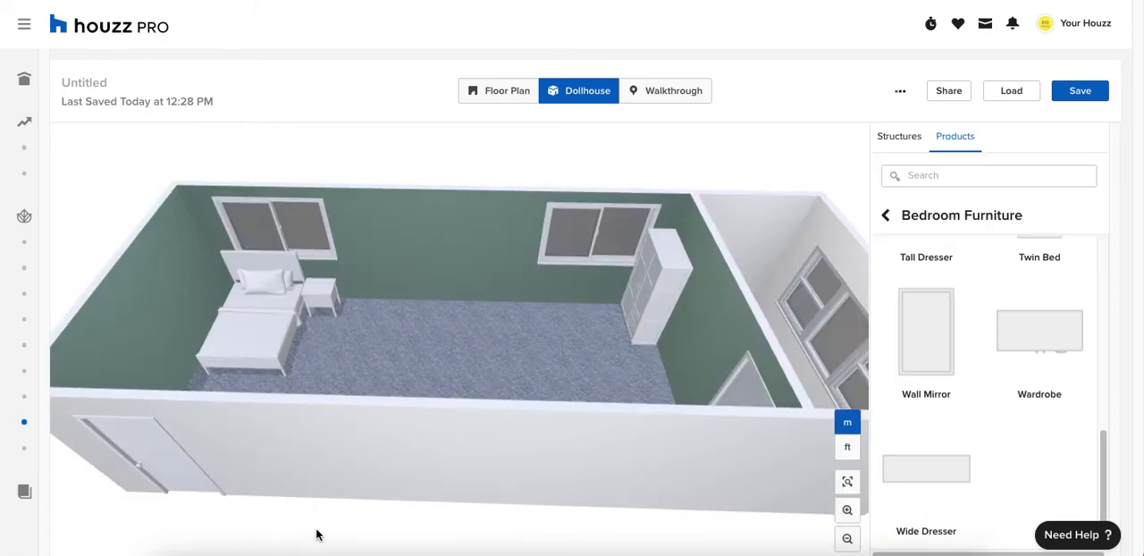
pyautogui.moveTo(316, 533); pyautogui.dragTo(358, 519)
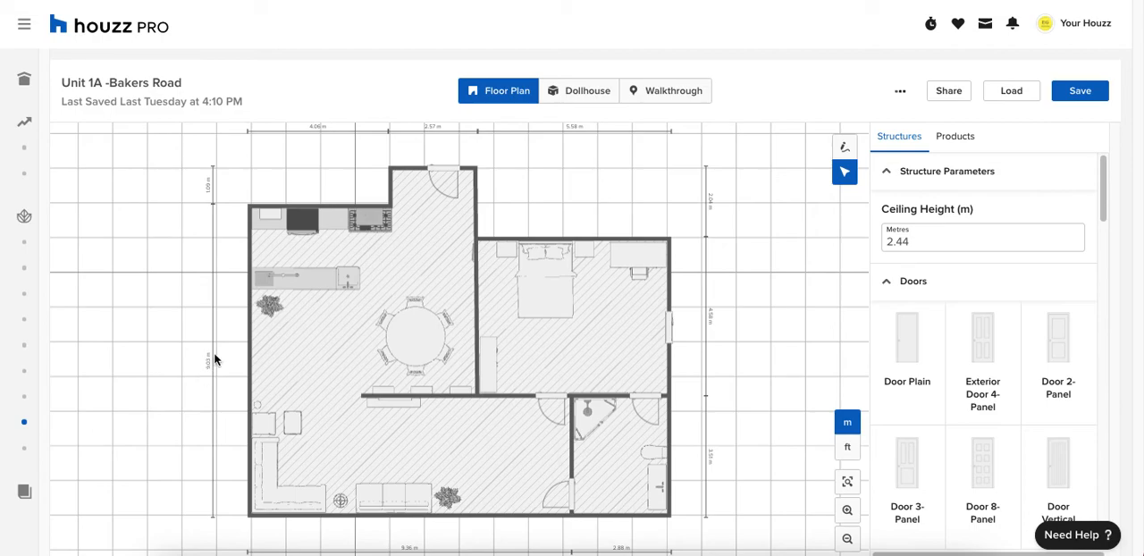
pyautogui.moveTo(547, 197)
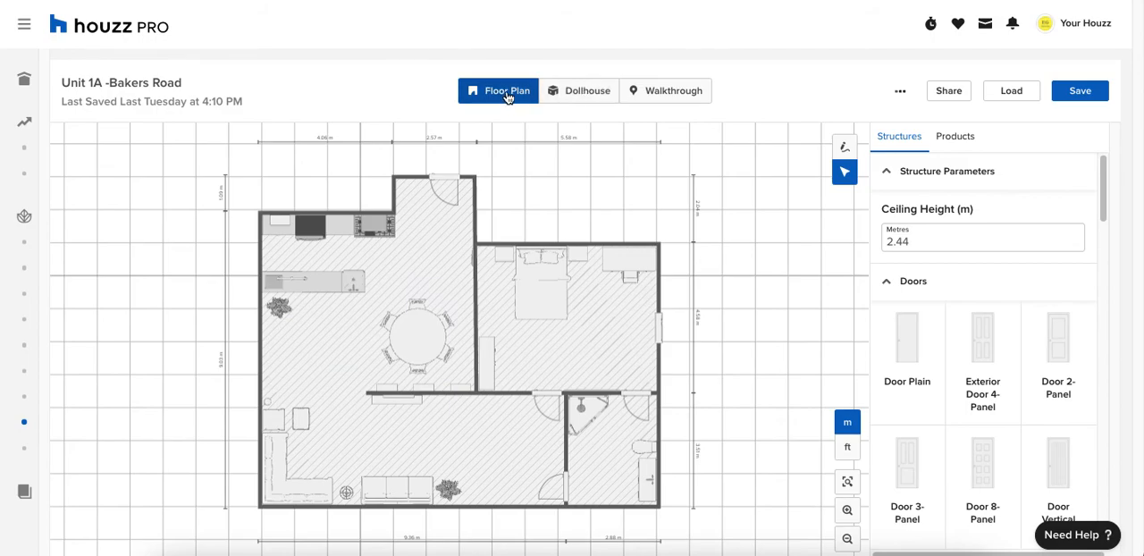
pyautogui.click(586, 89)
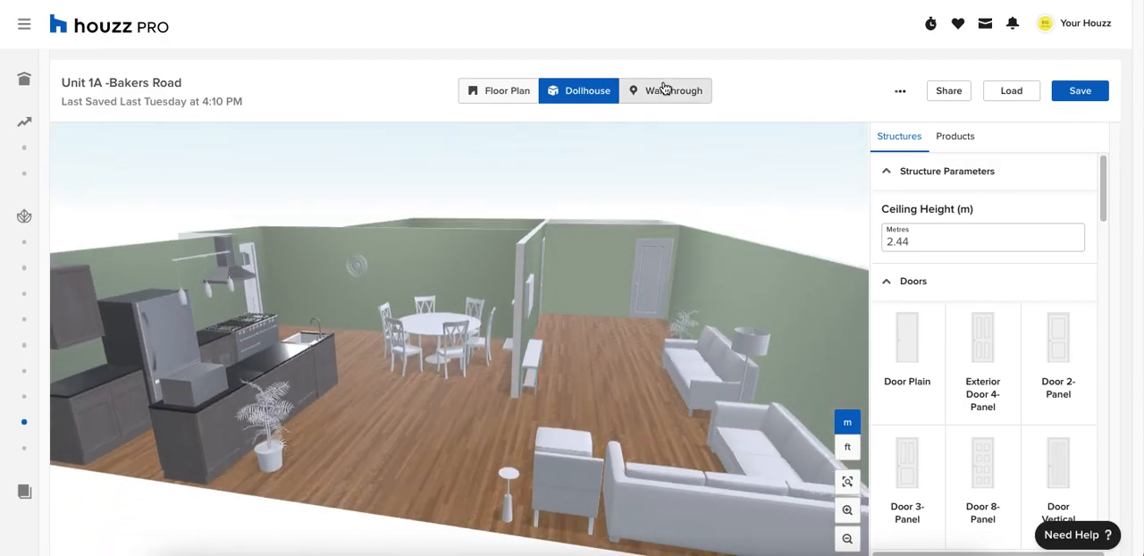
pyautogui.click(665, 89)
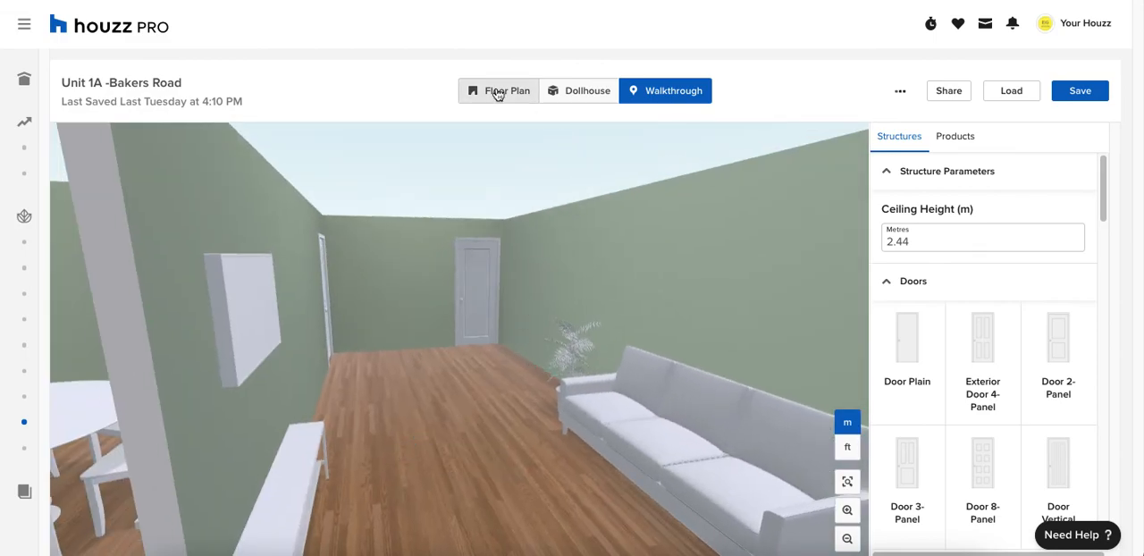
pyautogui.click(508, 89)
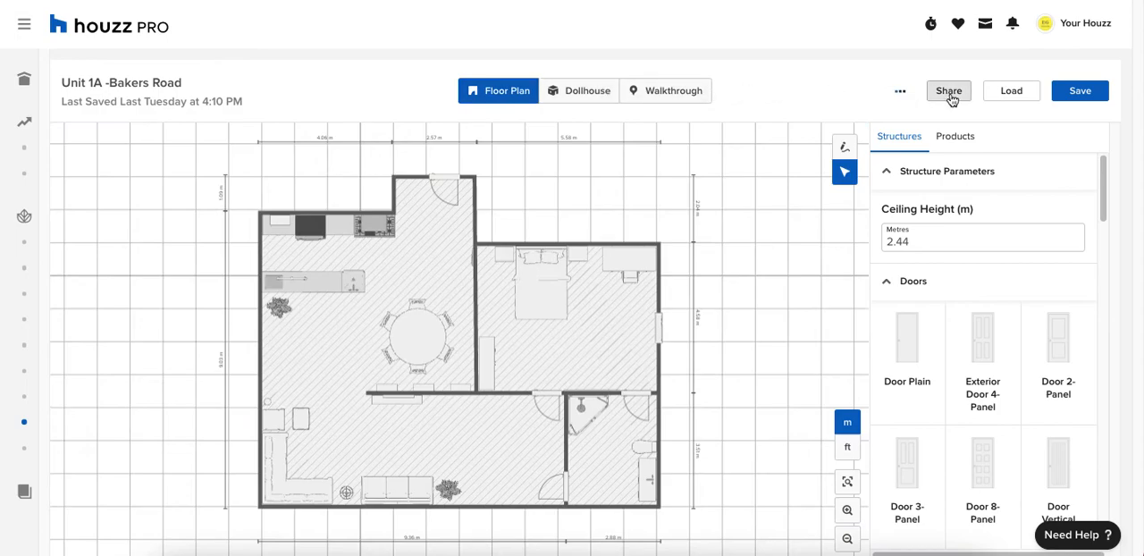
pyautogui.click(948, 90)
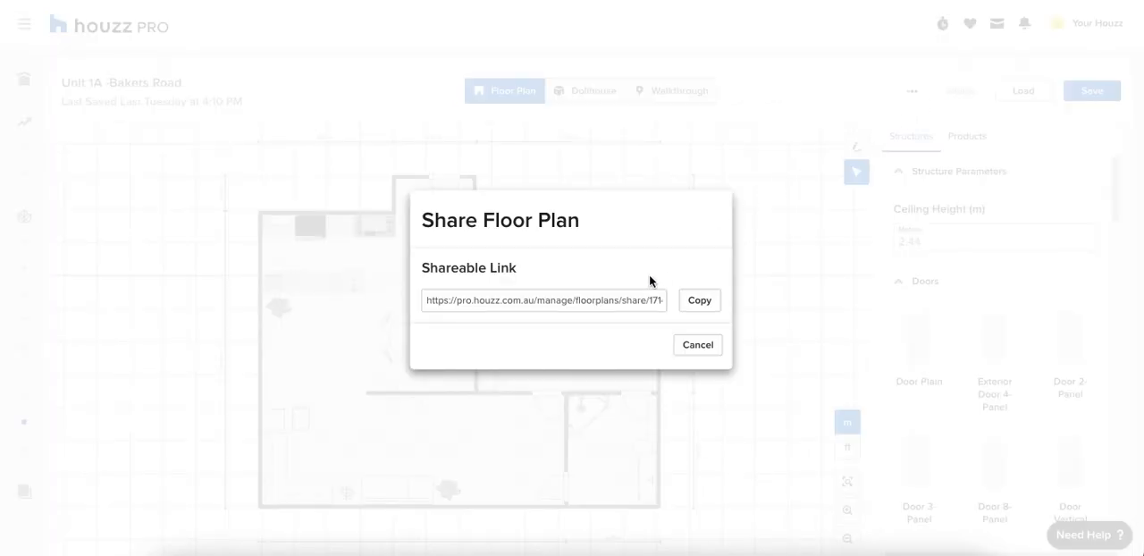
pyautogui.click(701, 299)
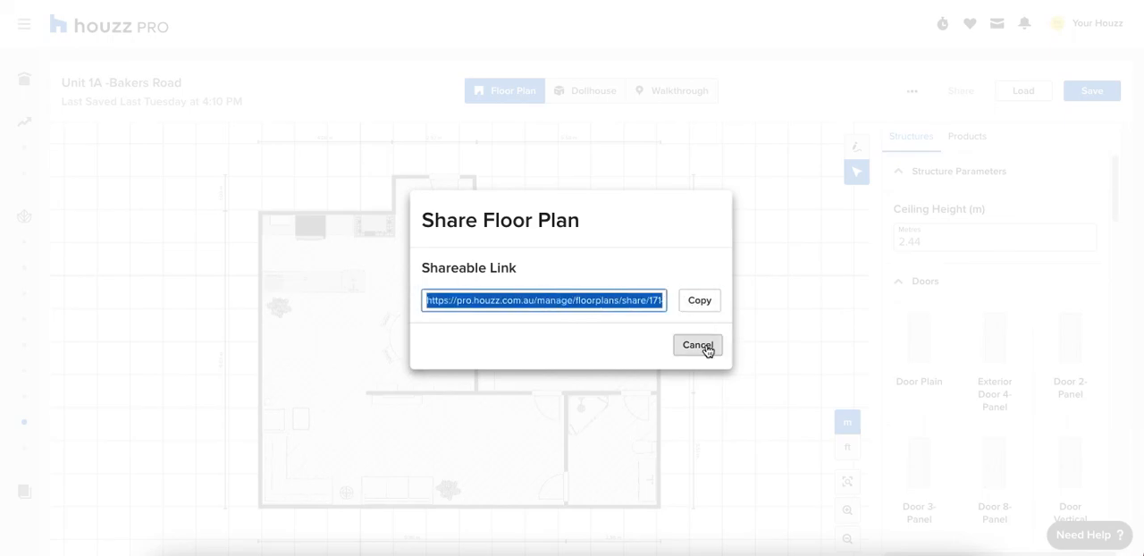
pyautogui.click(698, 345)
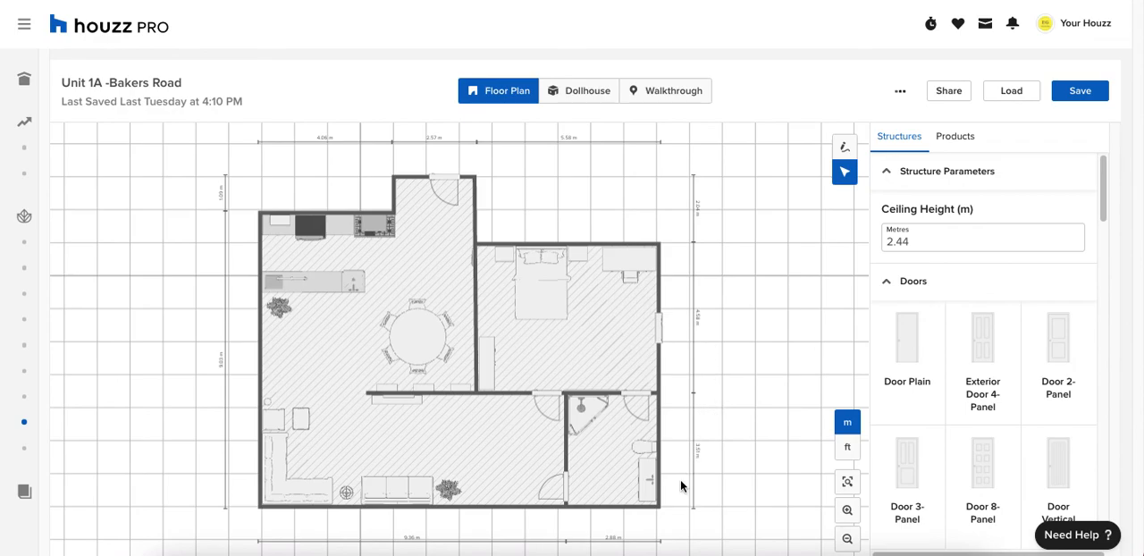